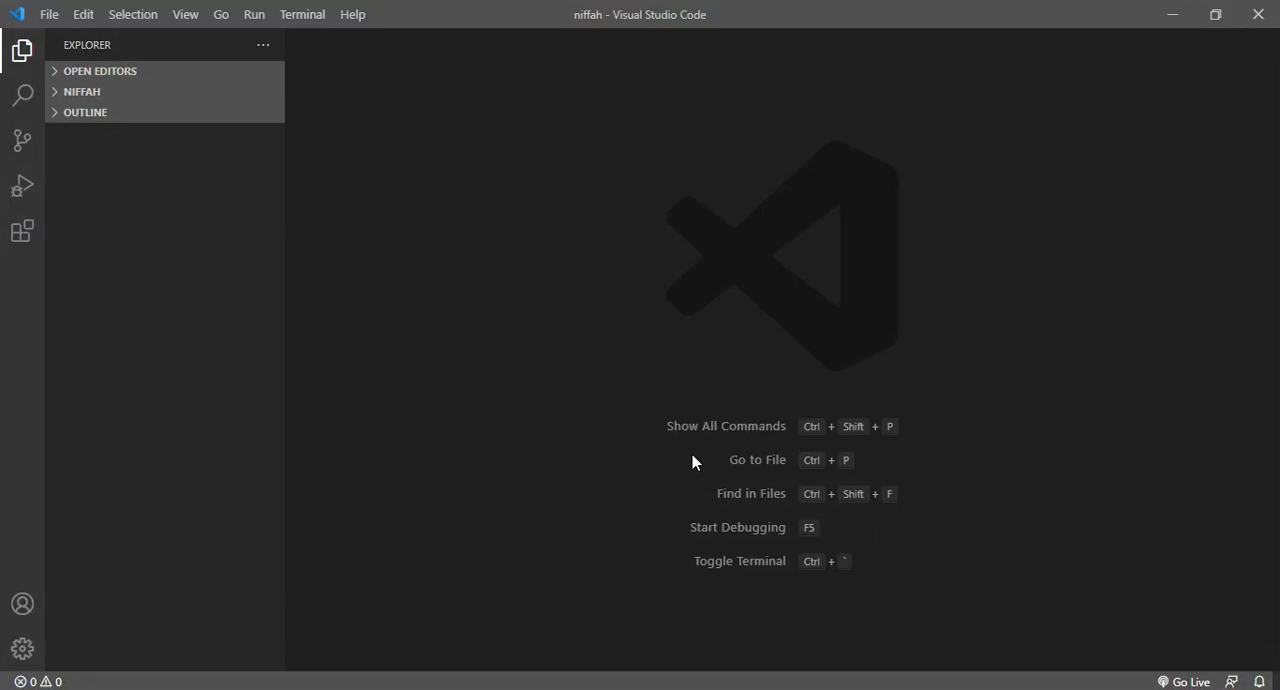
mouse_move(62, 120)
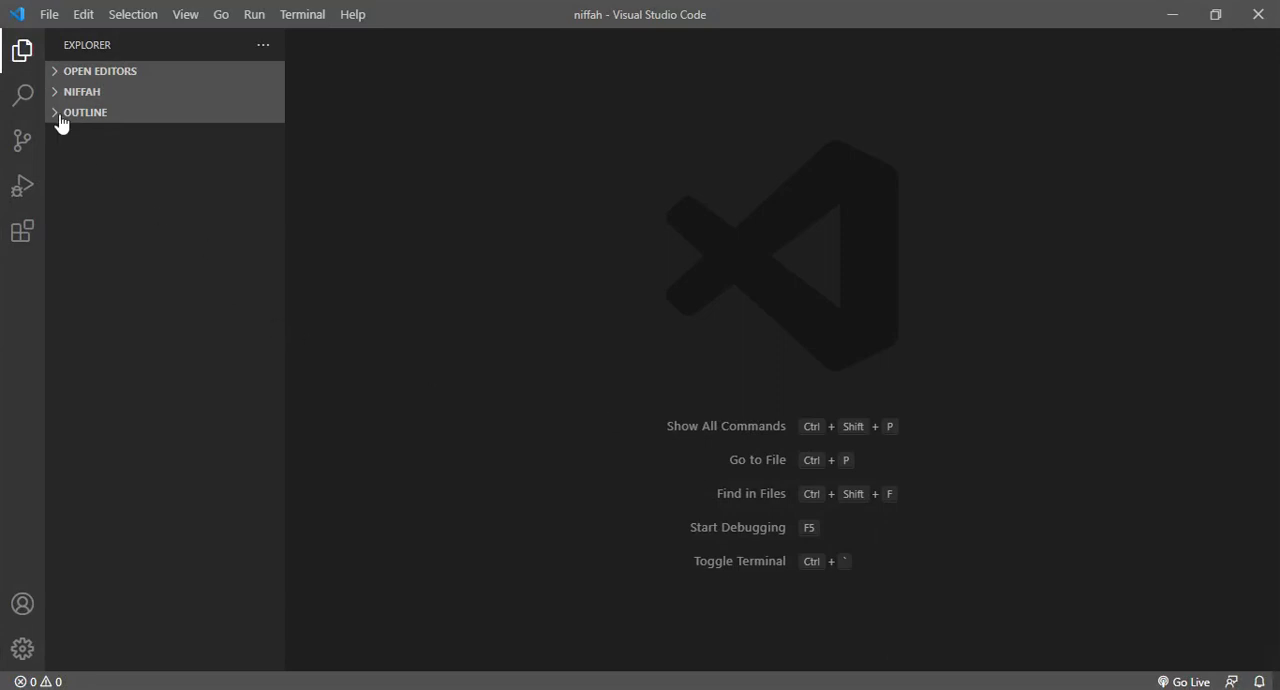
Start a new untitled file with 'php' on its first line
key("Ctrl+n")
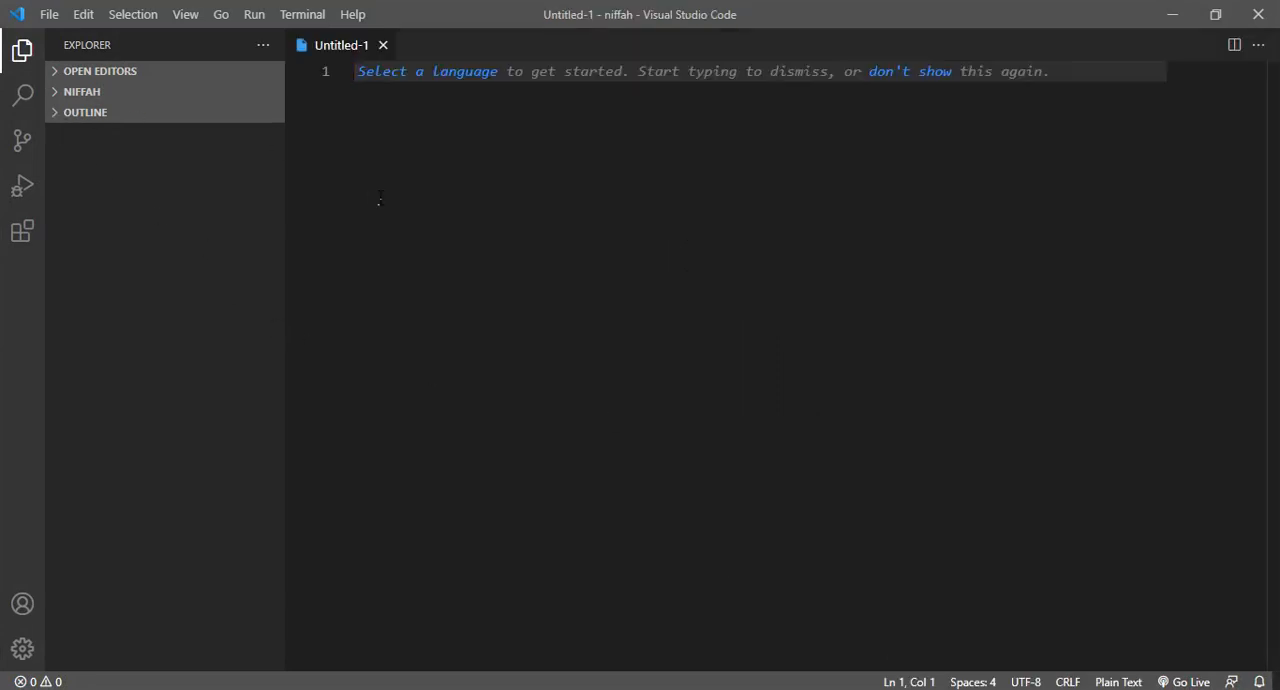
type("p")
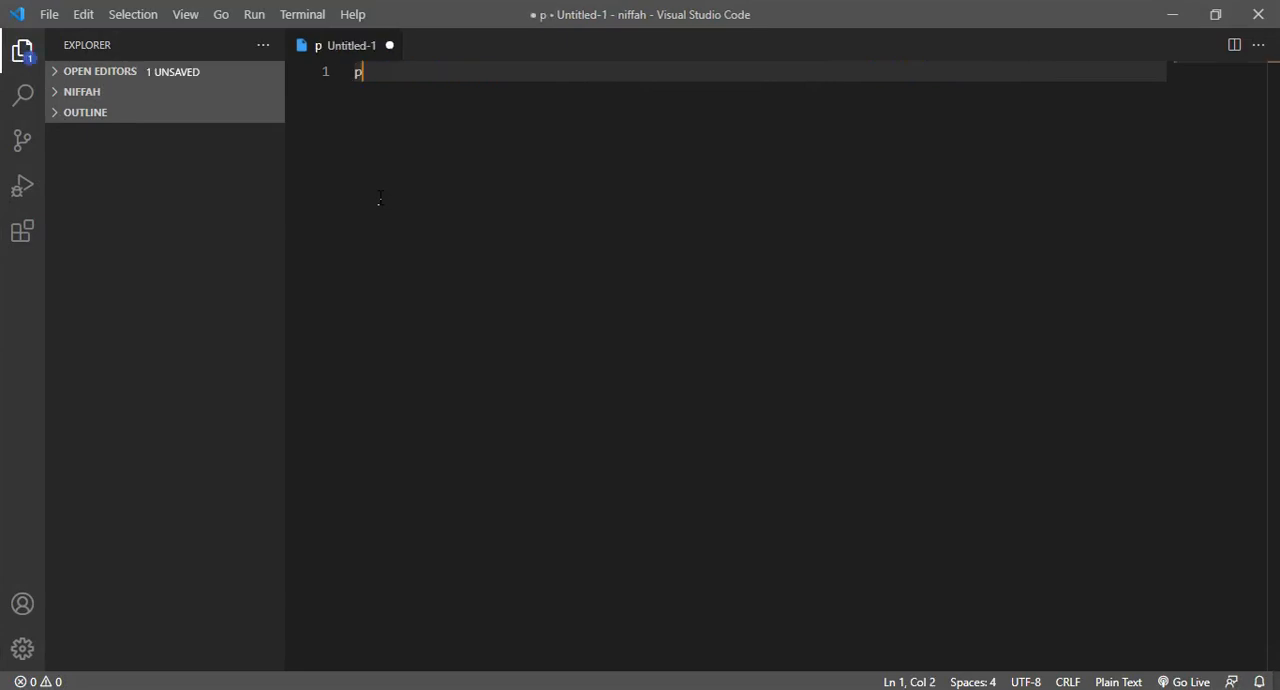
type("hp")
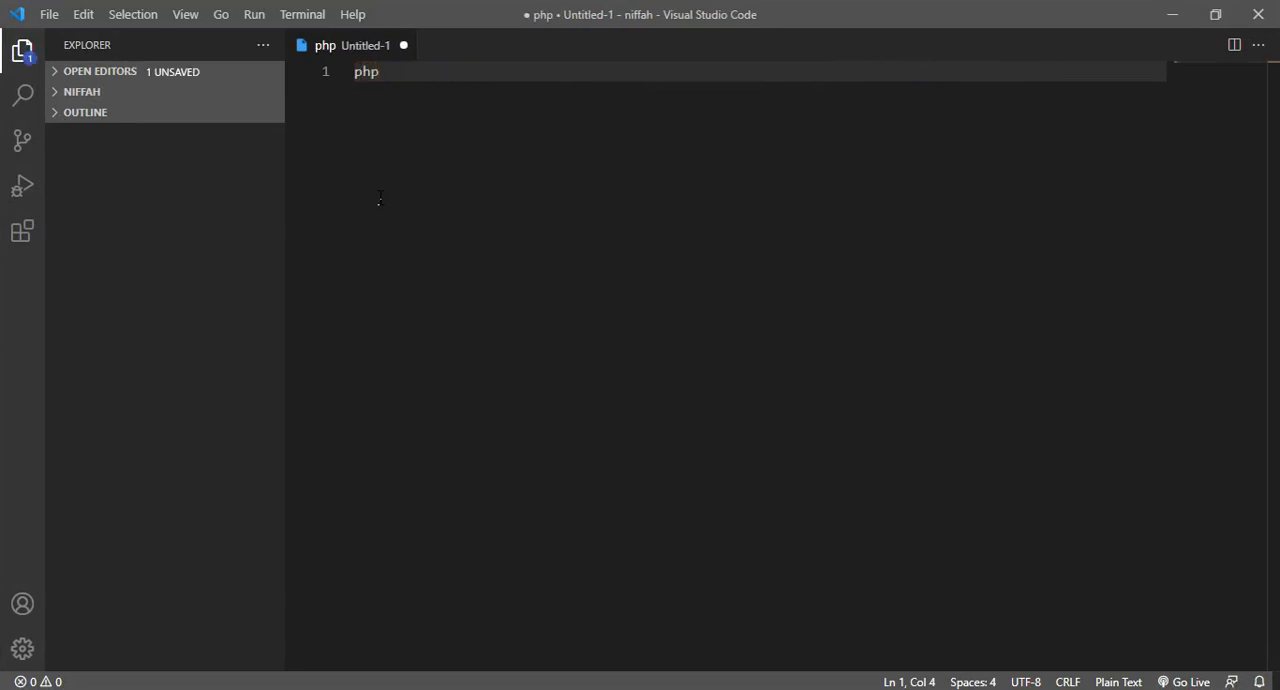
key("Enter")
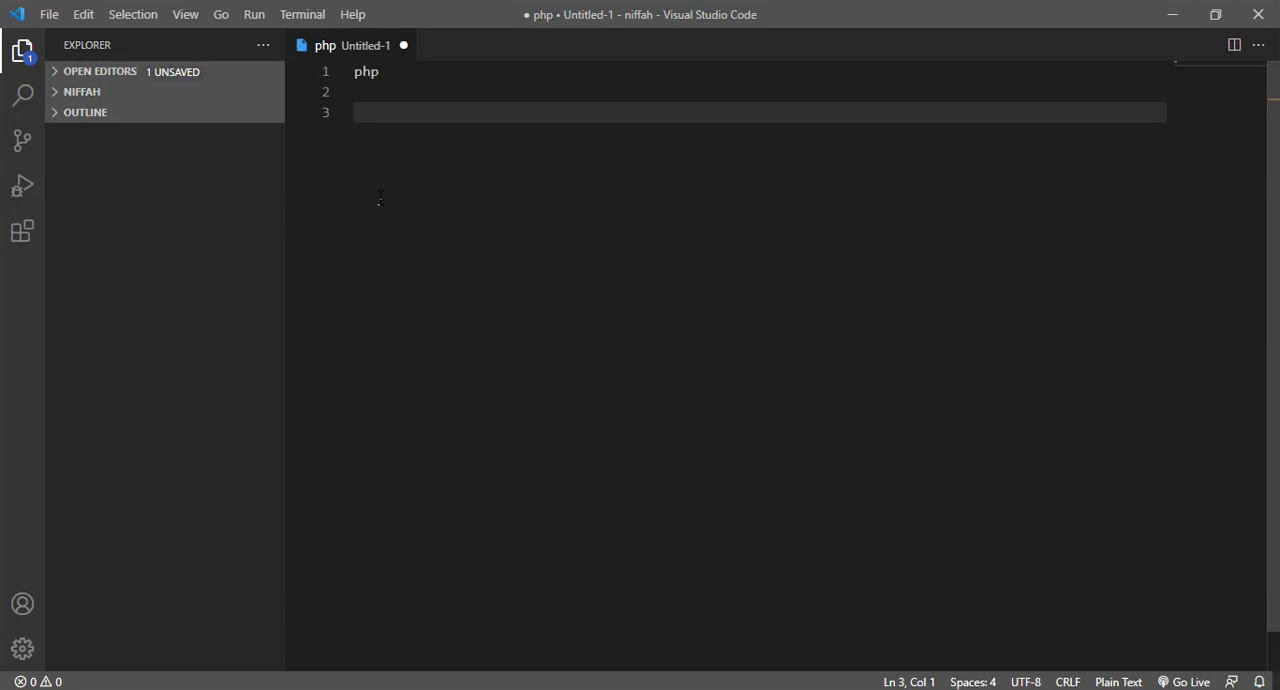
Add the line 'Hypertext Preprocessor (HPP) - PHP' below it
type("Hy")
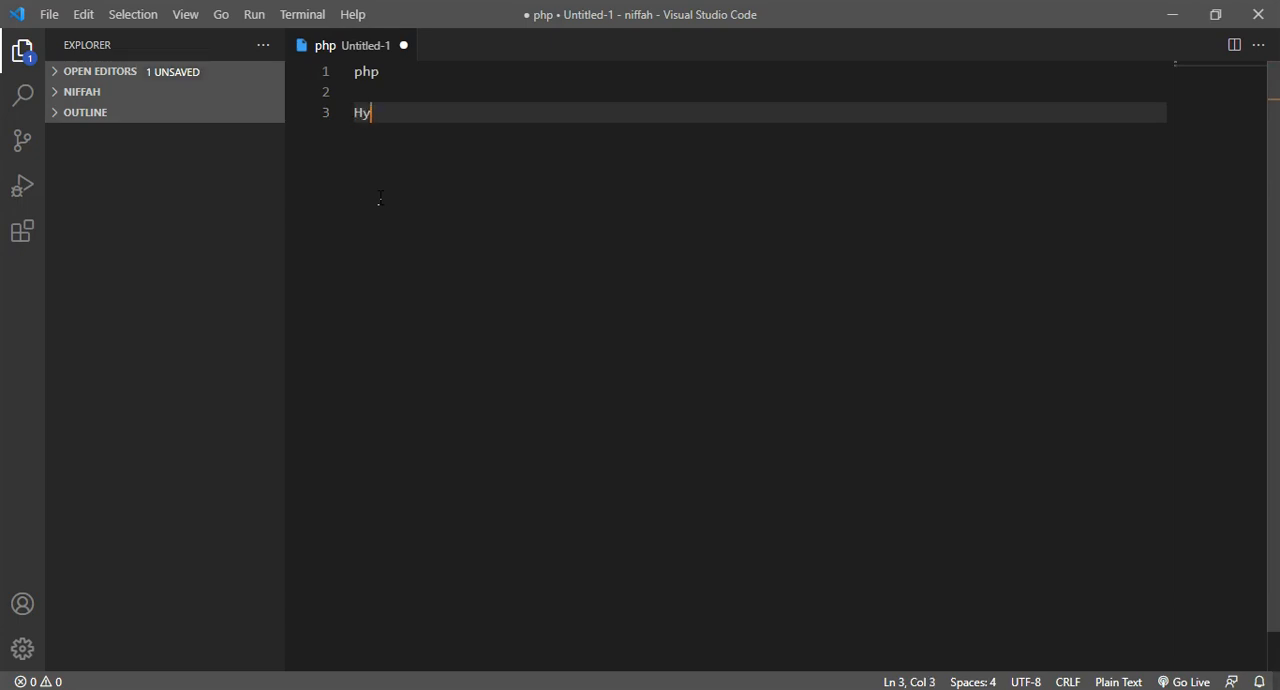
type("pertext")
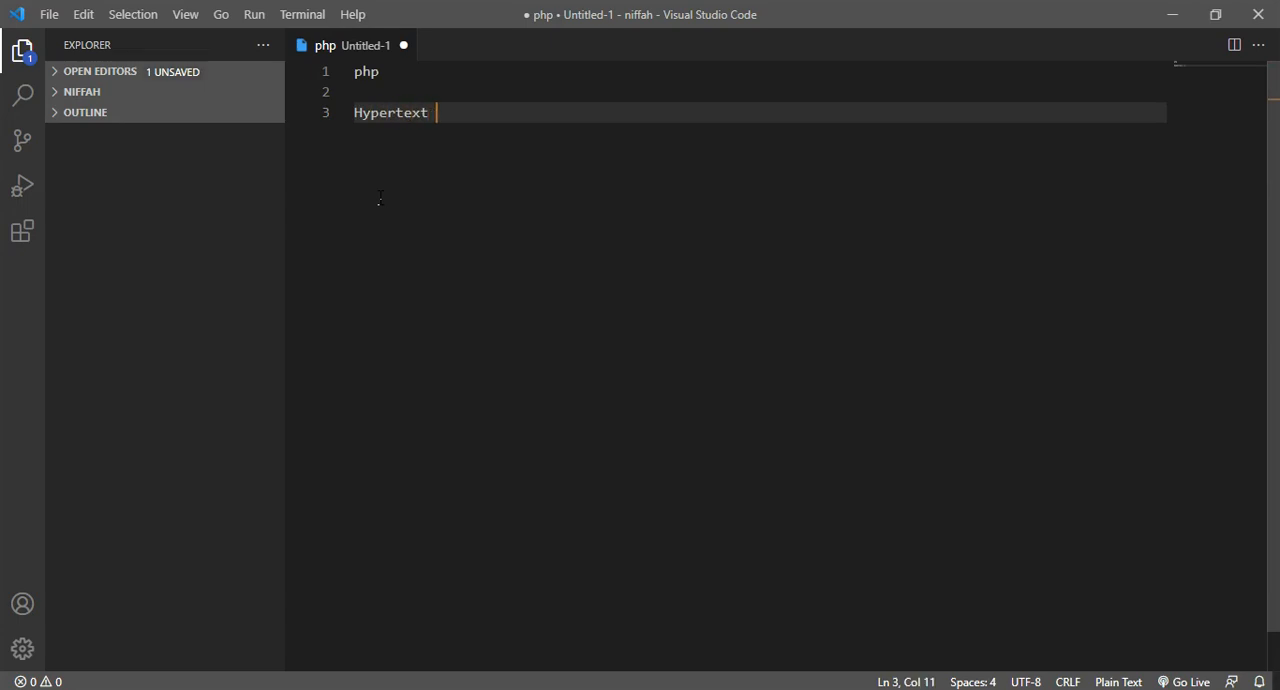
type("Prepr")
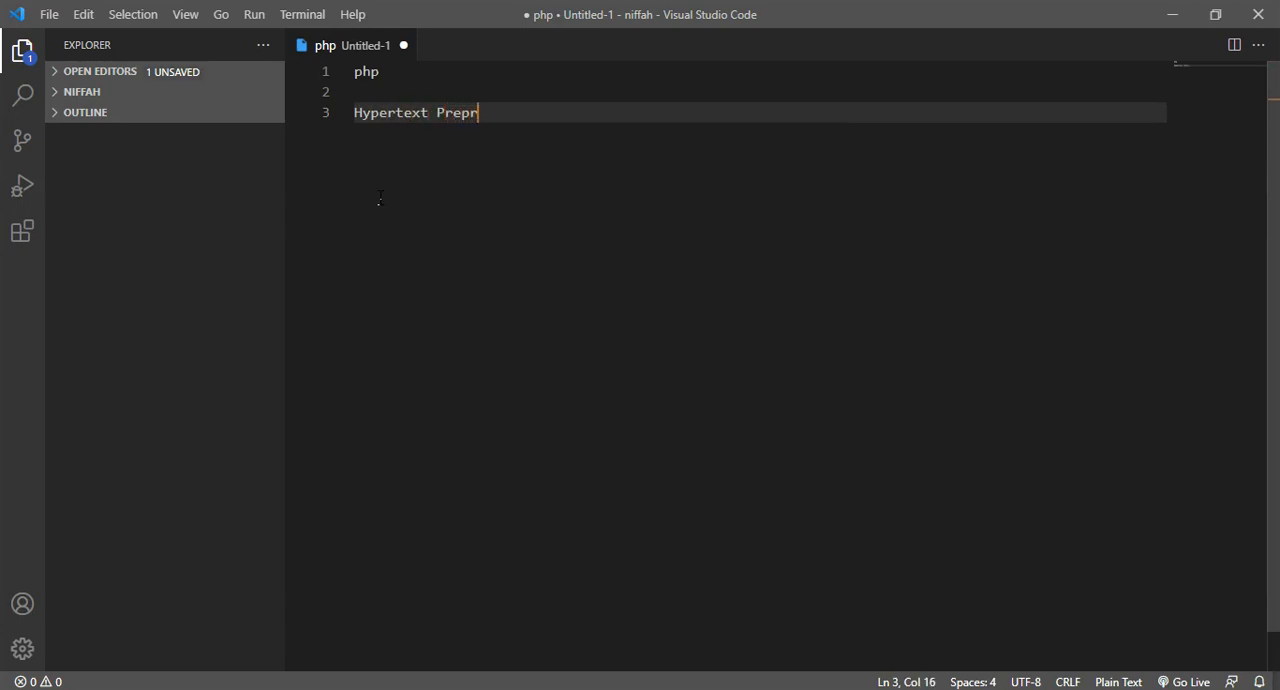
type("ocessor")
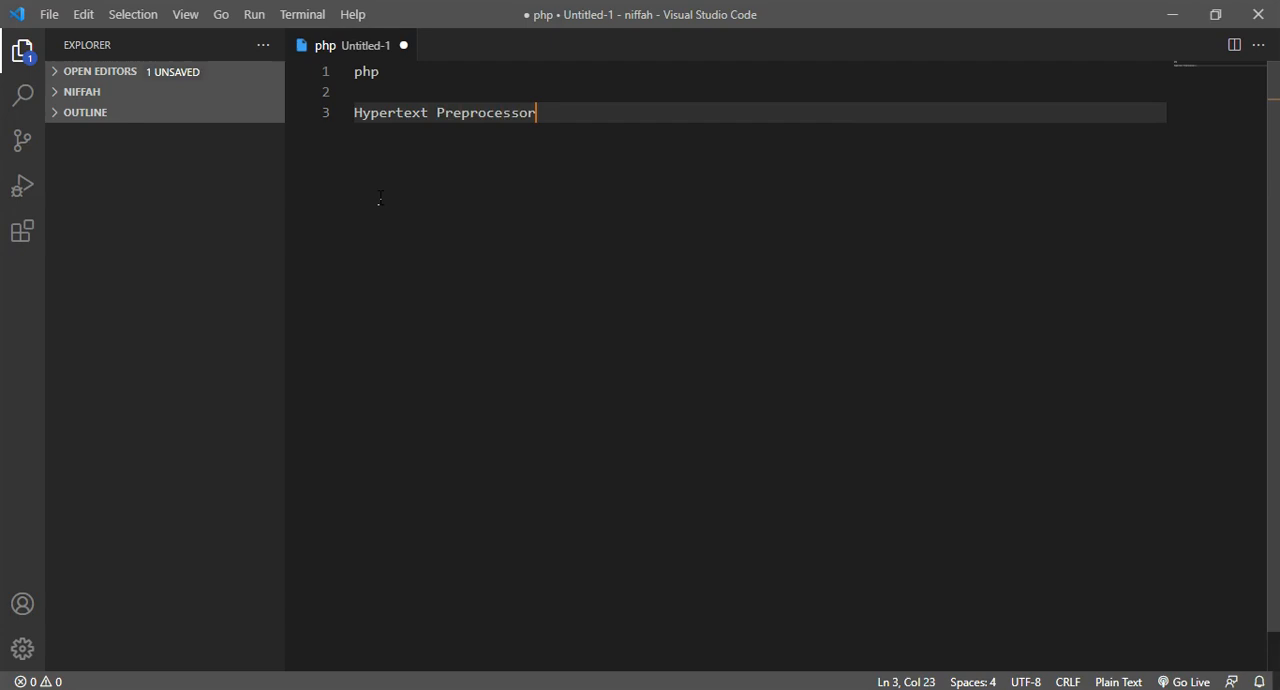
mouse_move(428, 182)
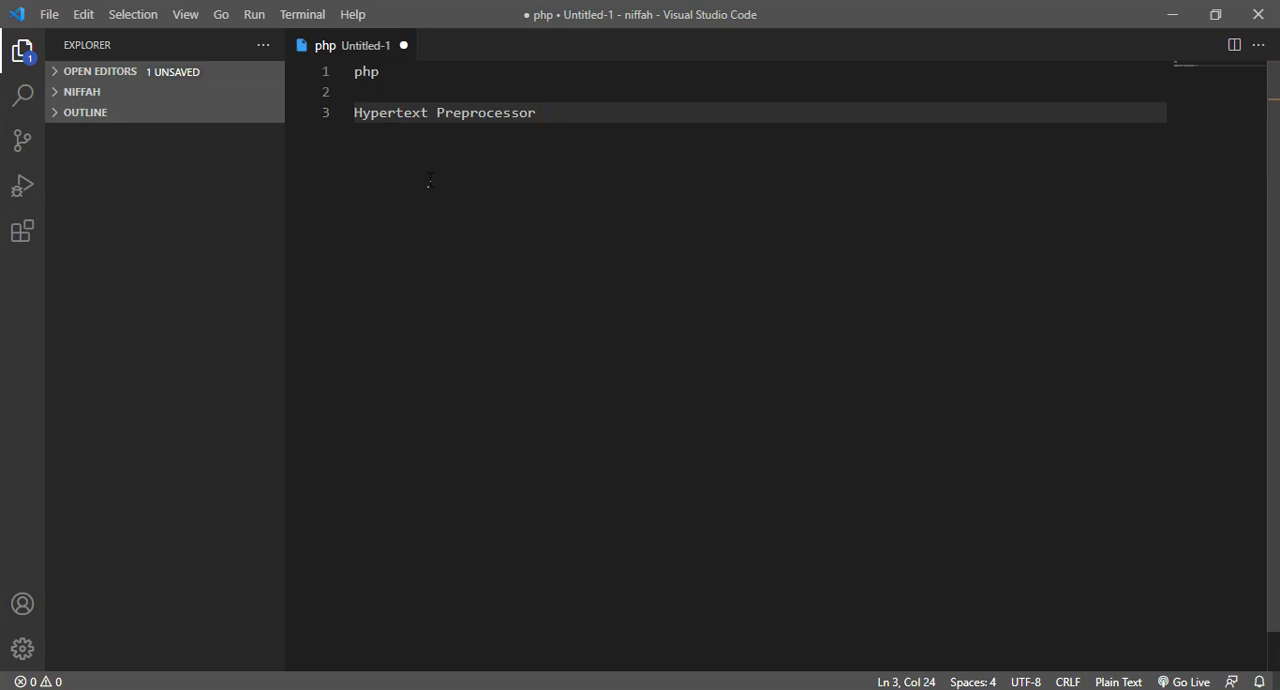
type("HPP")
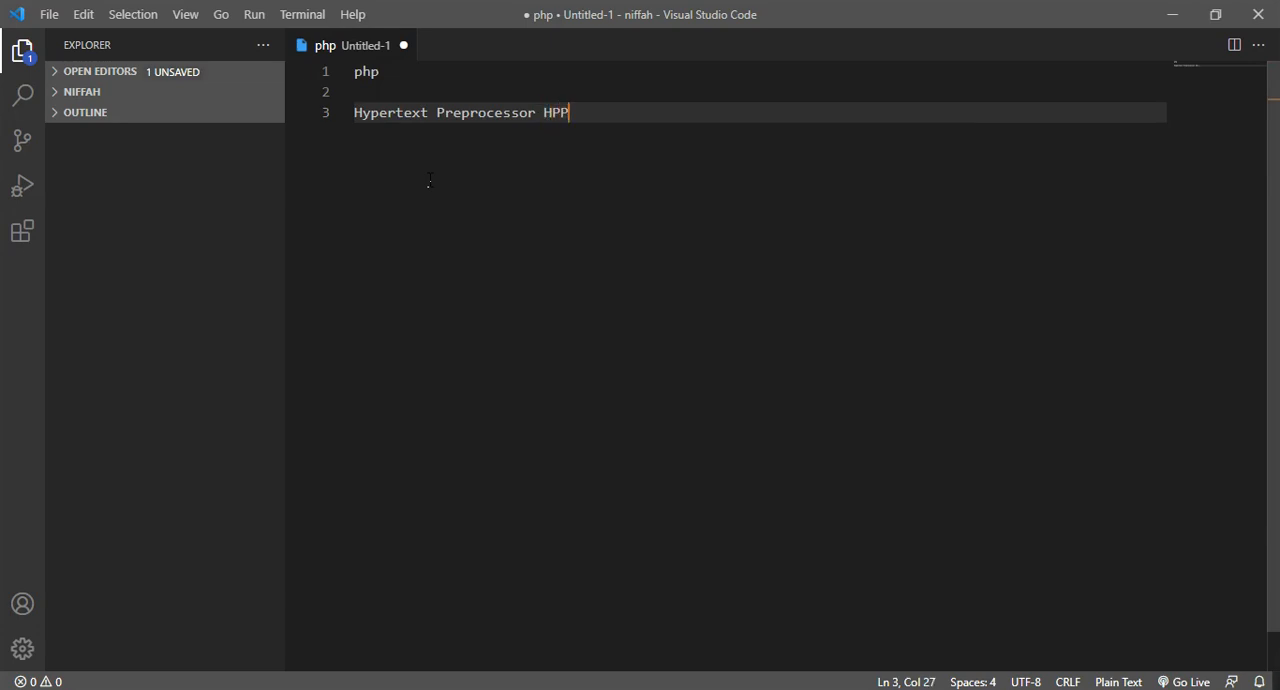
type(")")
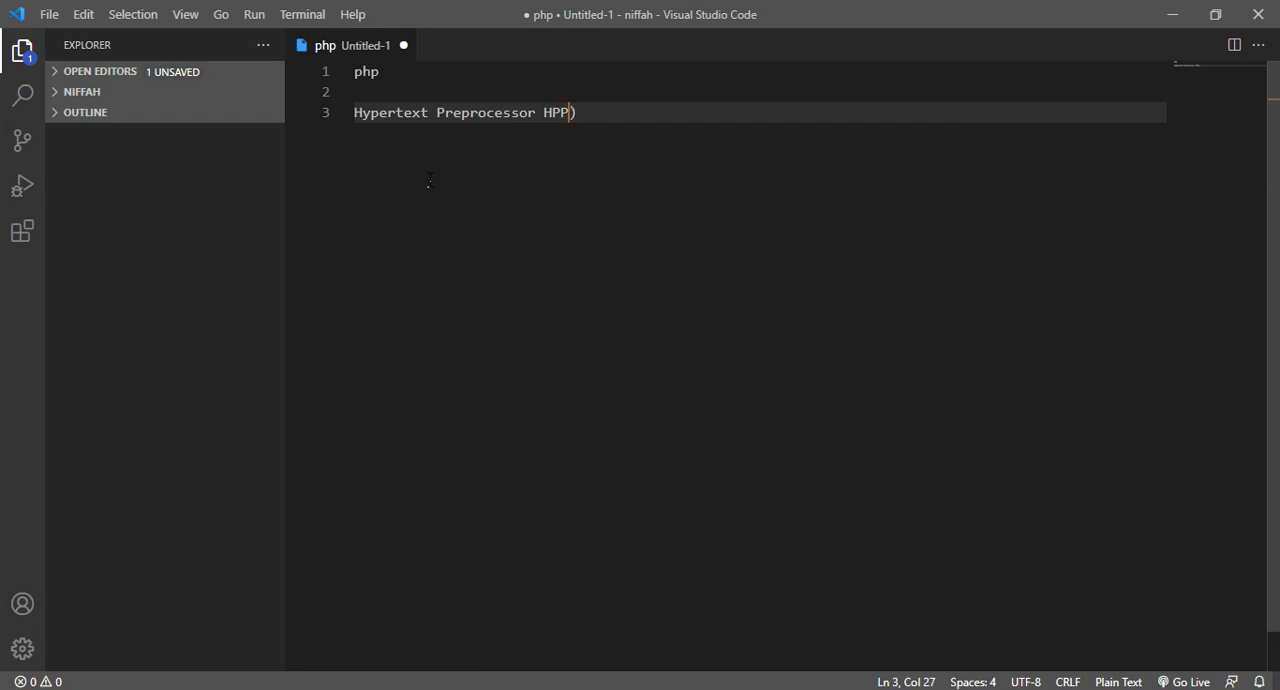
type("(")
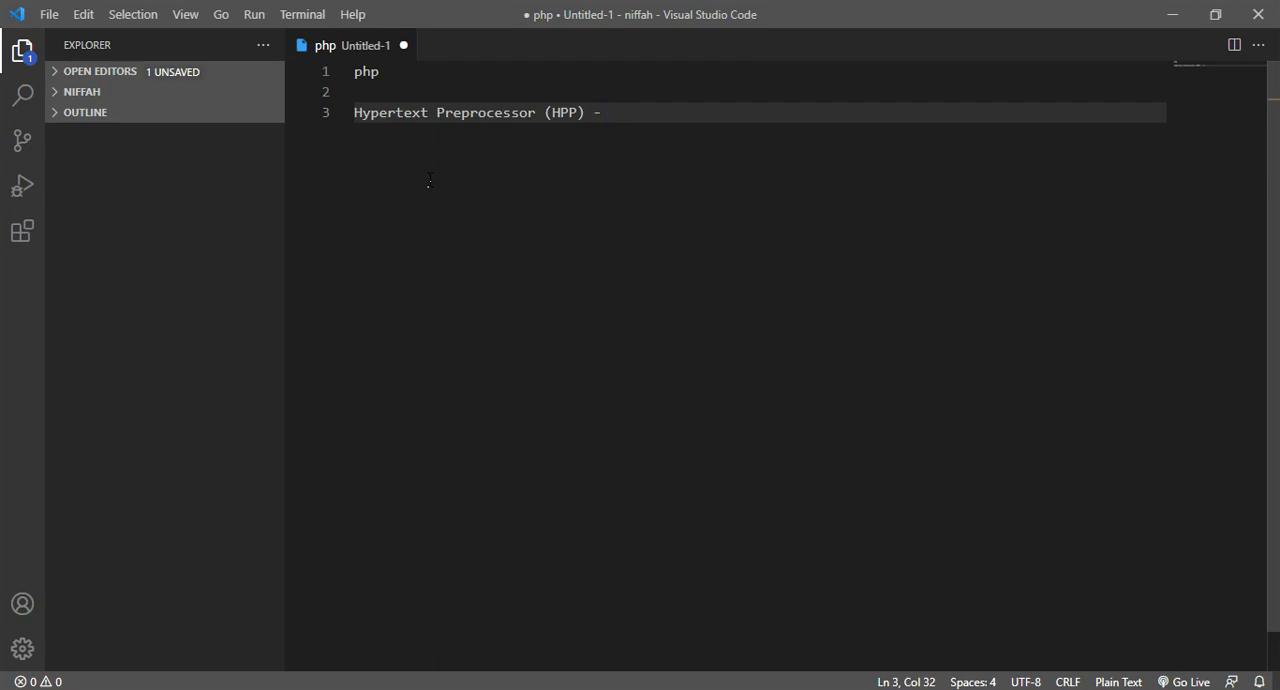
type("P")
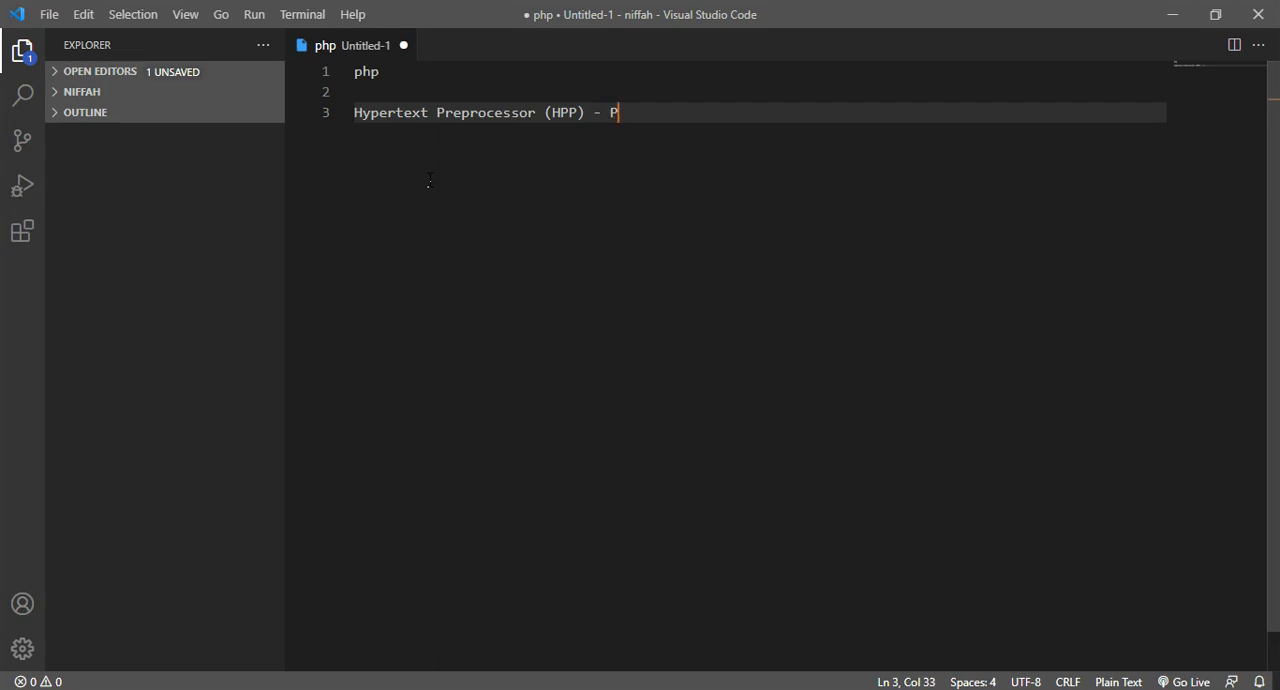
type("HP")
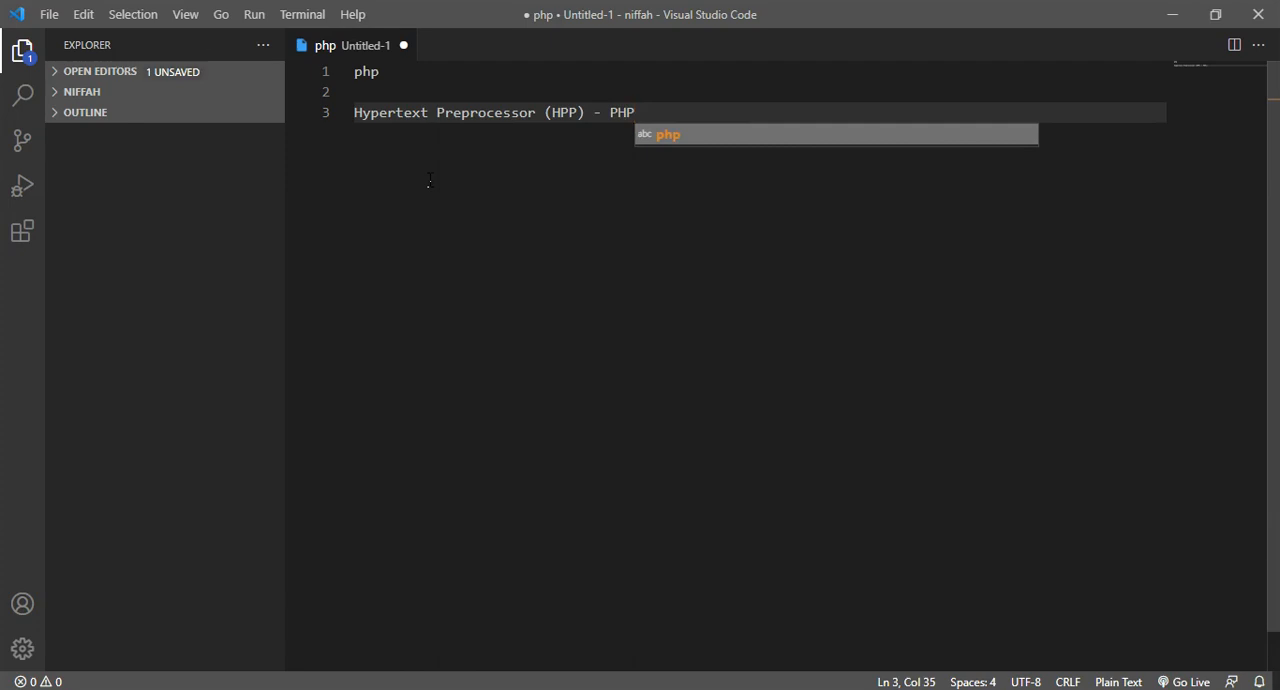
mouse_move(480, 248)
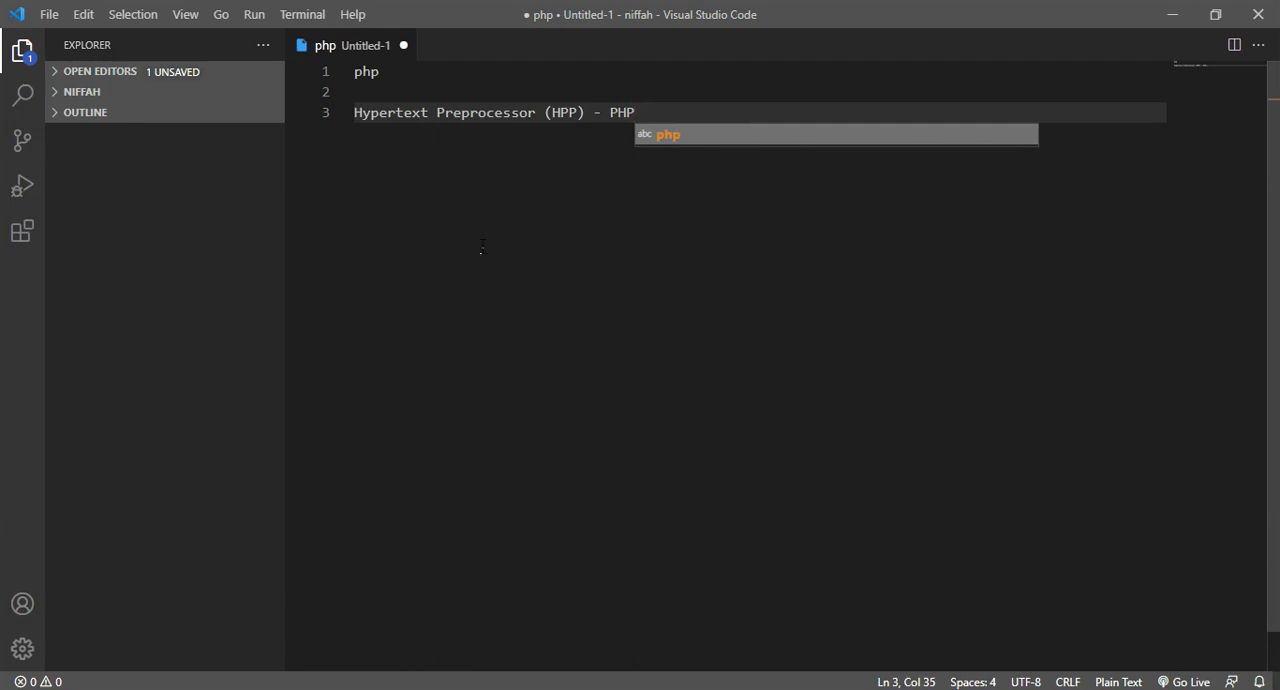
mouse_move(648, 112)
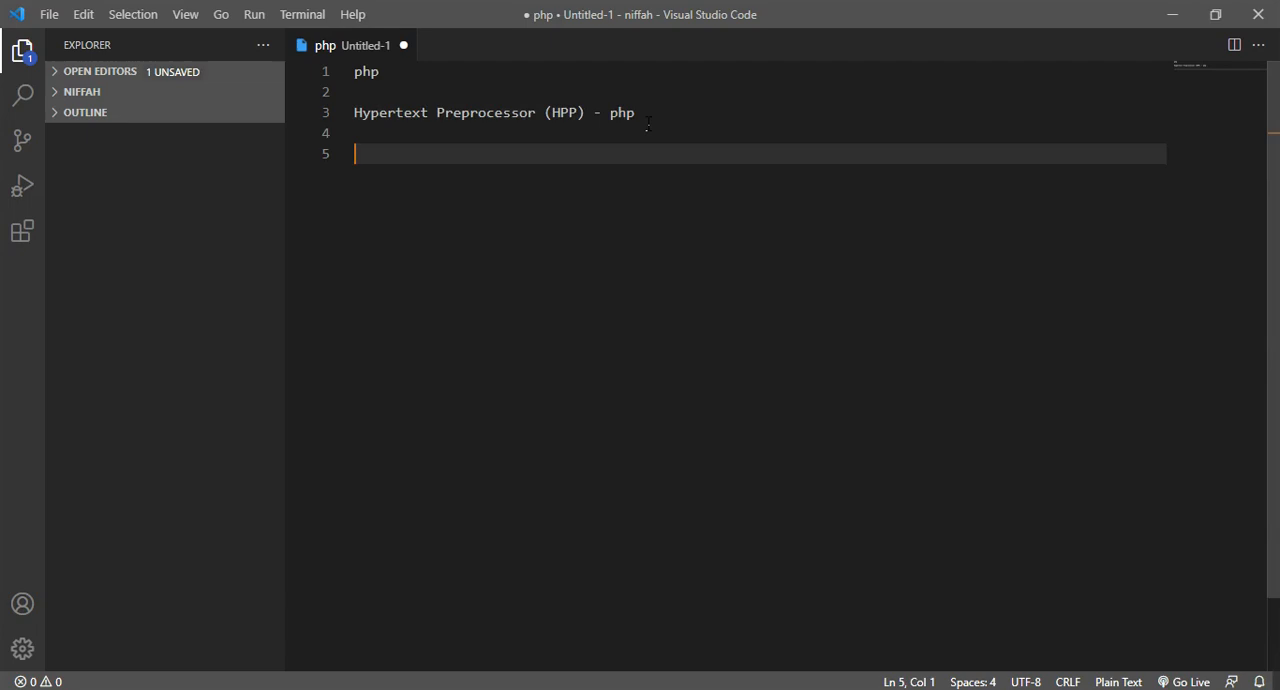
Write 'Client-Side' and 'Server-side' on separate lines beneath the definition
type("Clie")
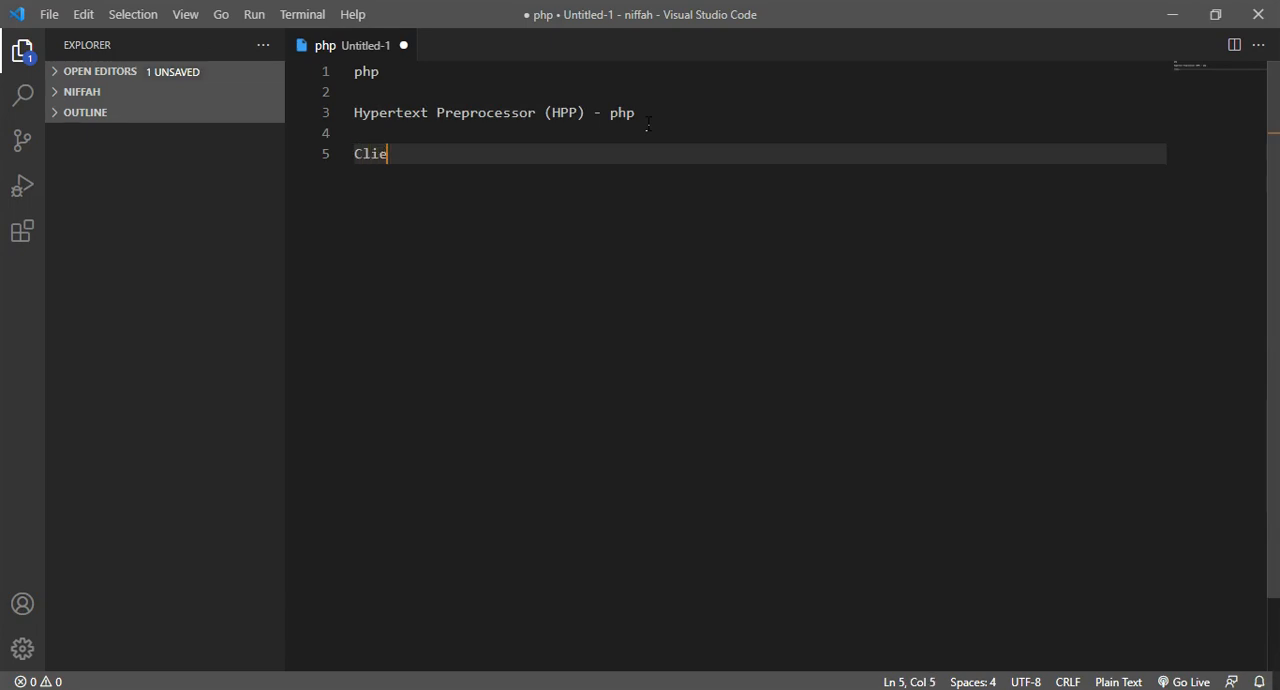
type("nt-Side")
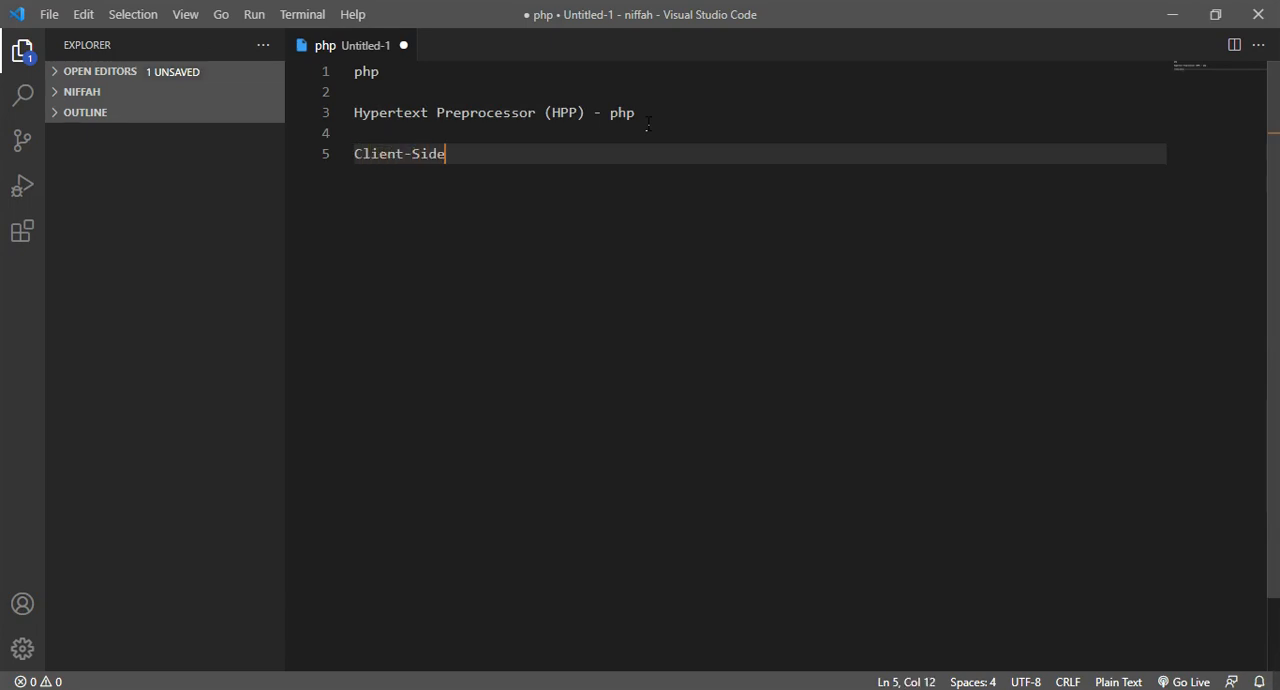
type("S")
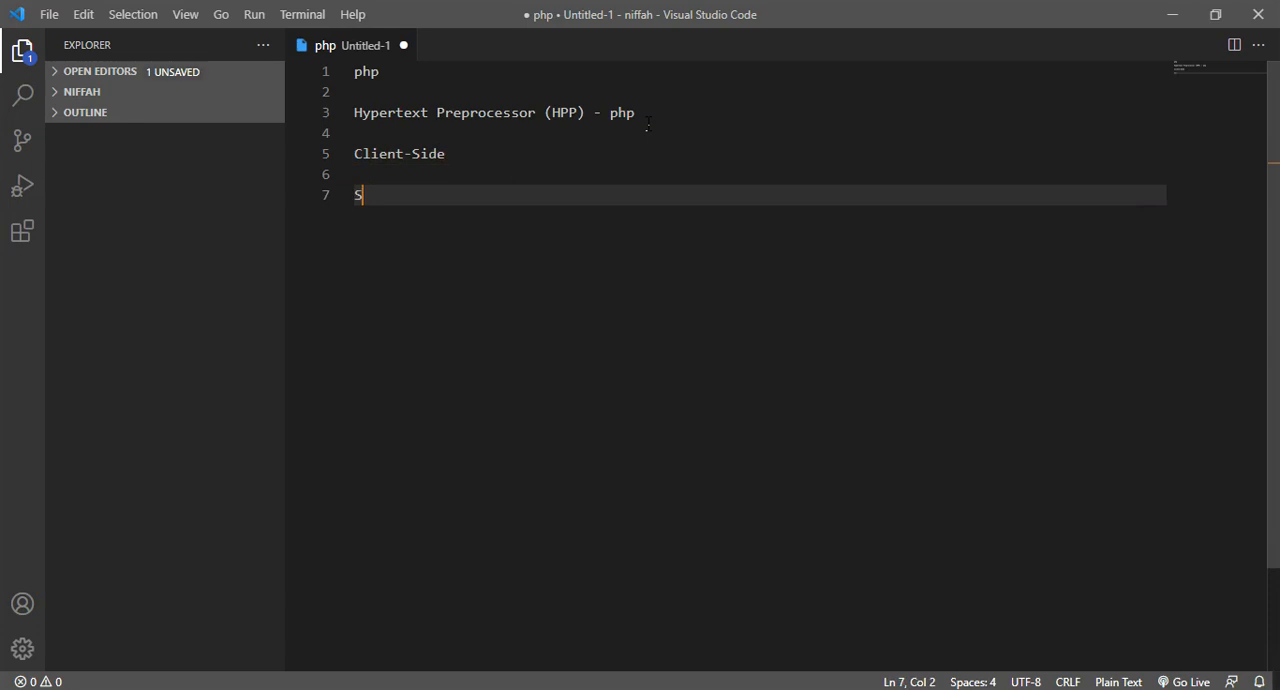
type("erver-")
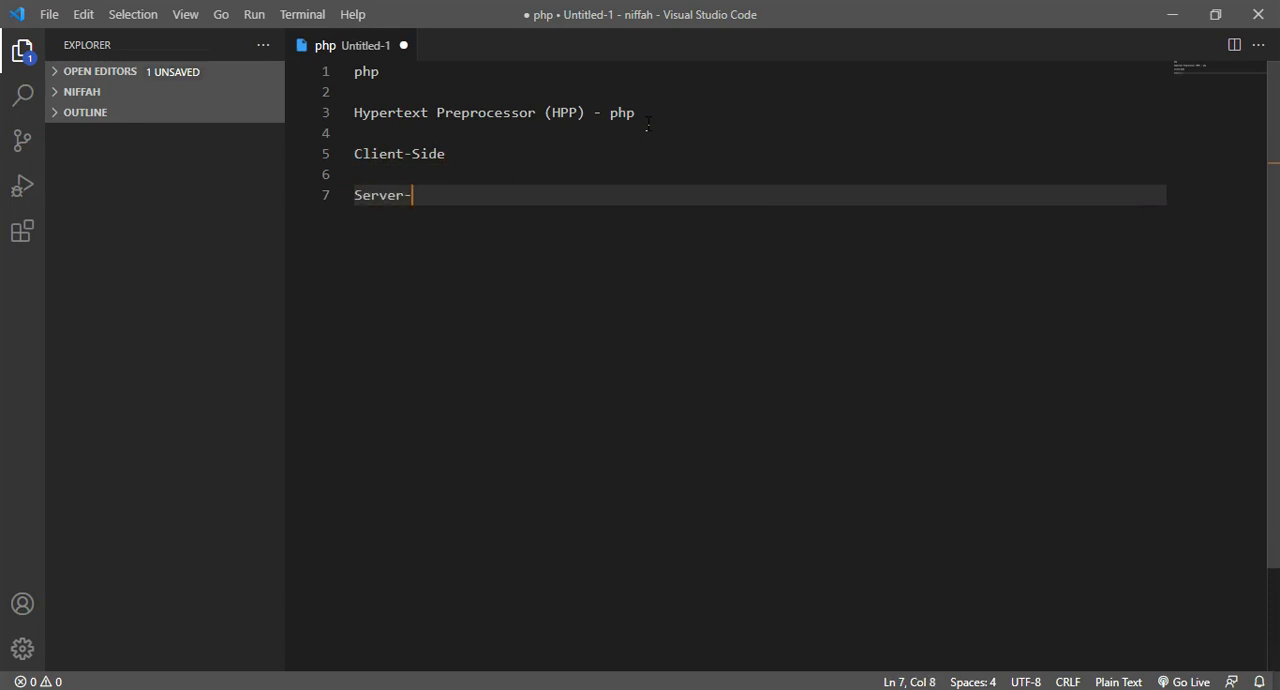
type("side")
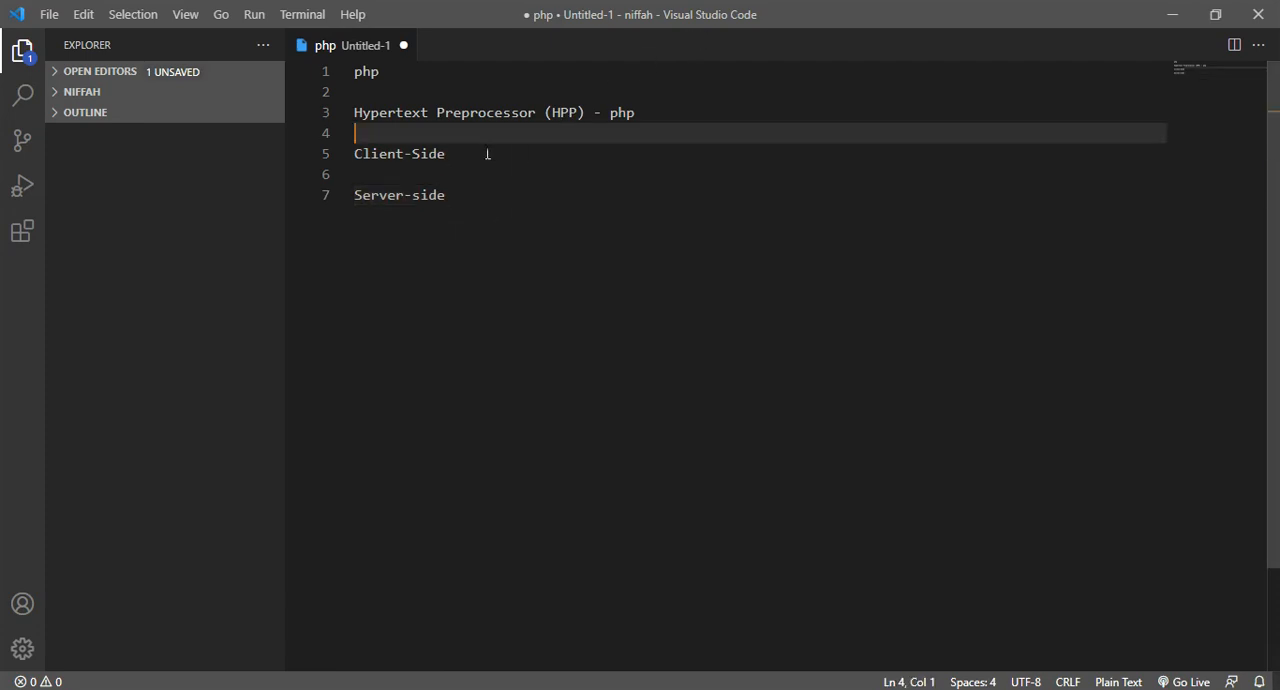
left_click(476, 152)
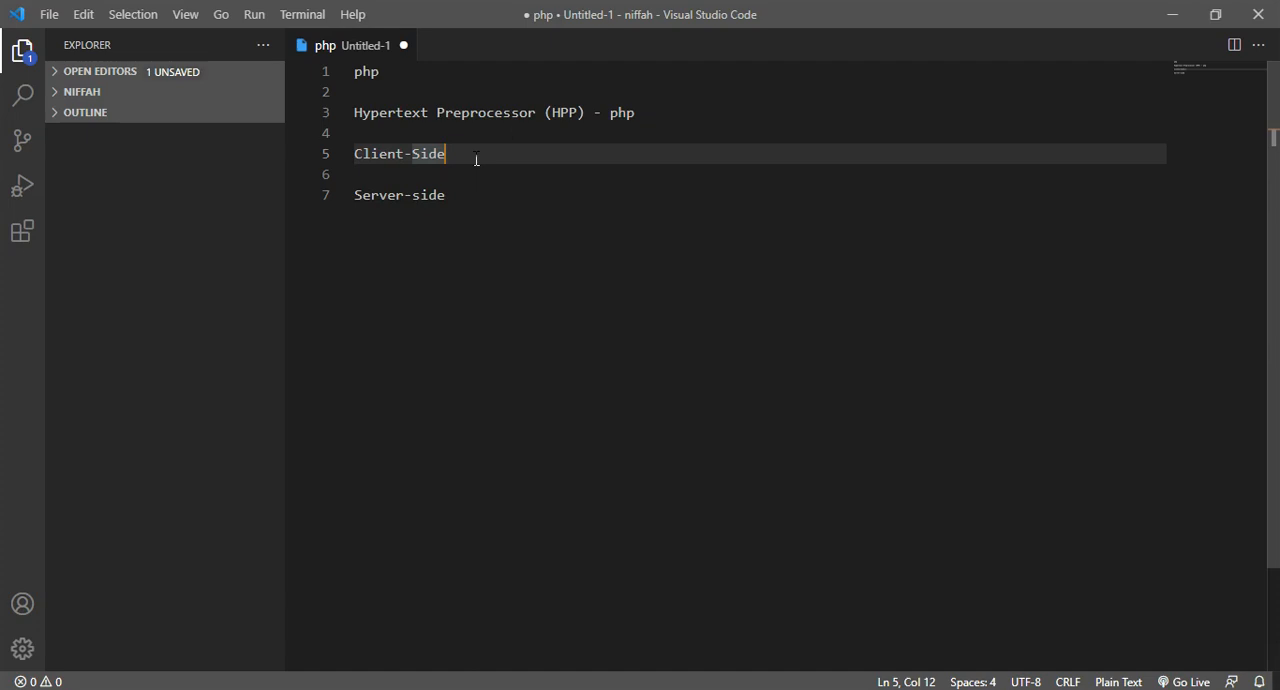
Enter a stray '+' in the notes and remove it again
type("+")
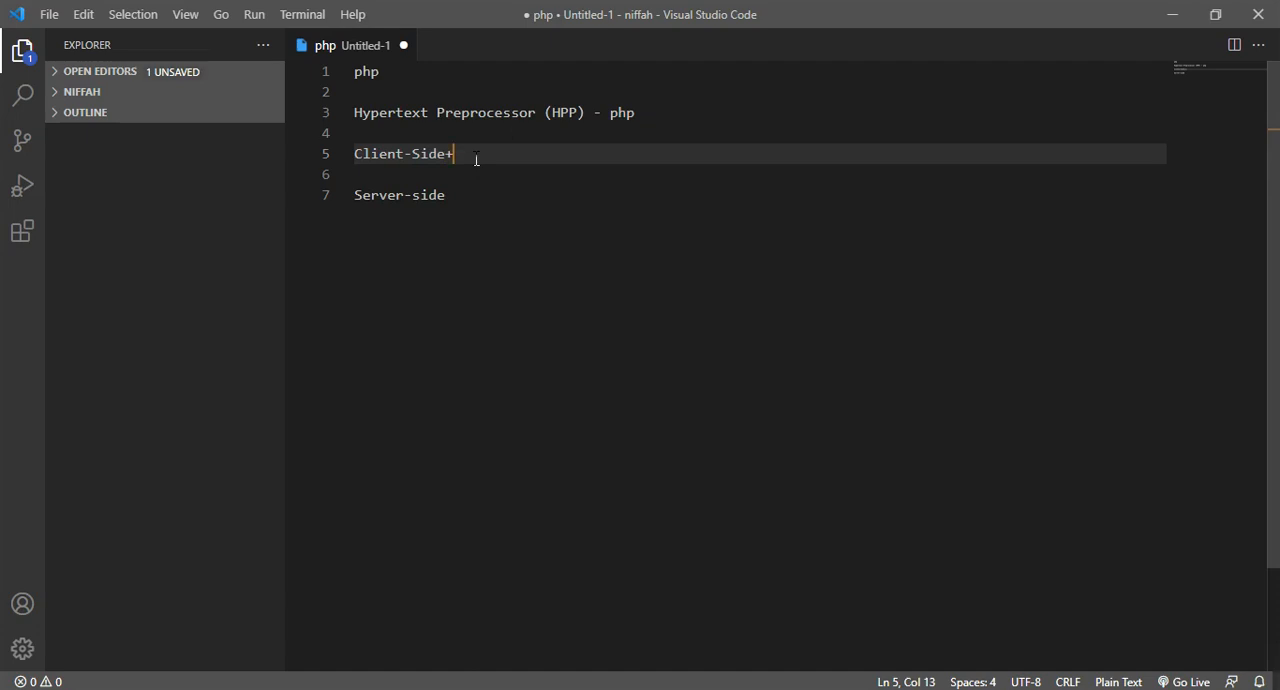
key("Backspace")
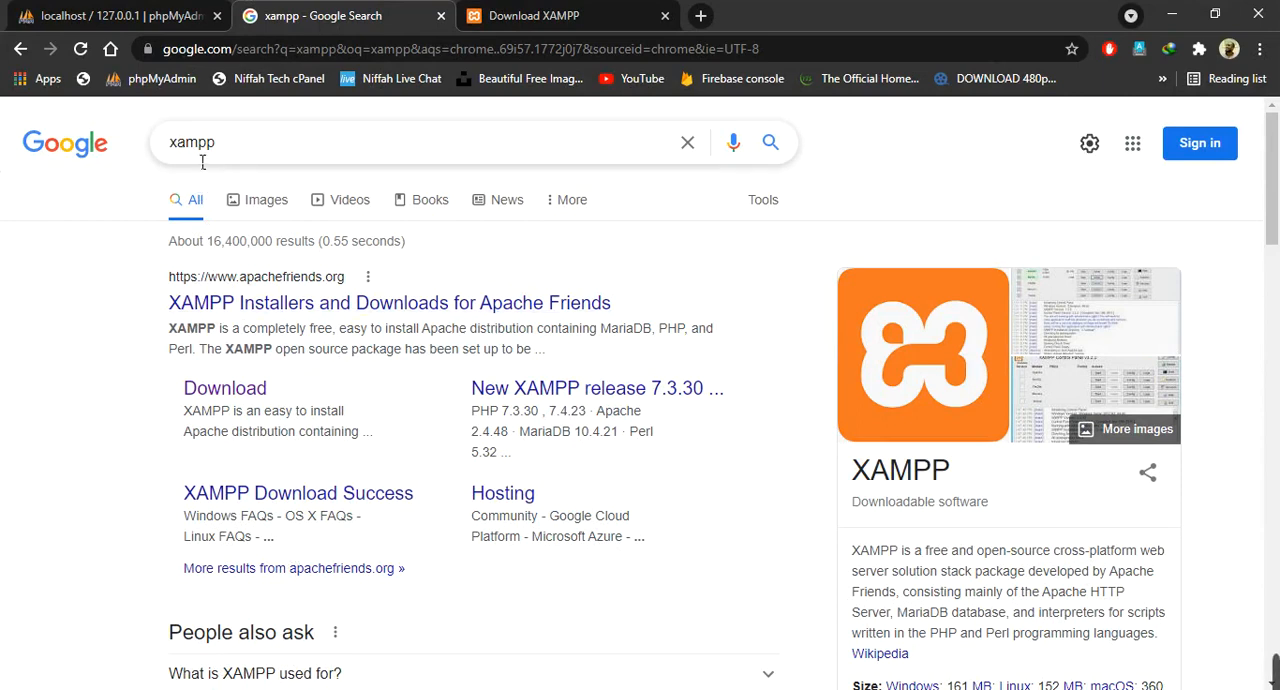
mouse_move(228, 322)
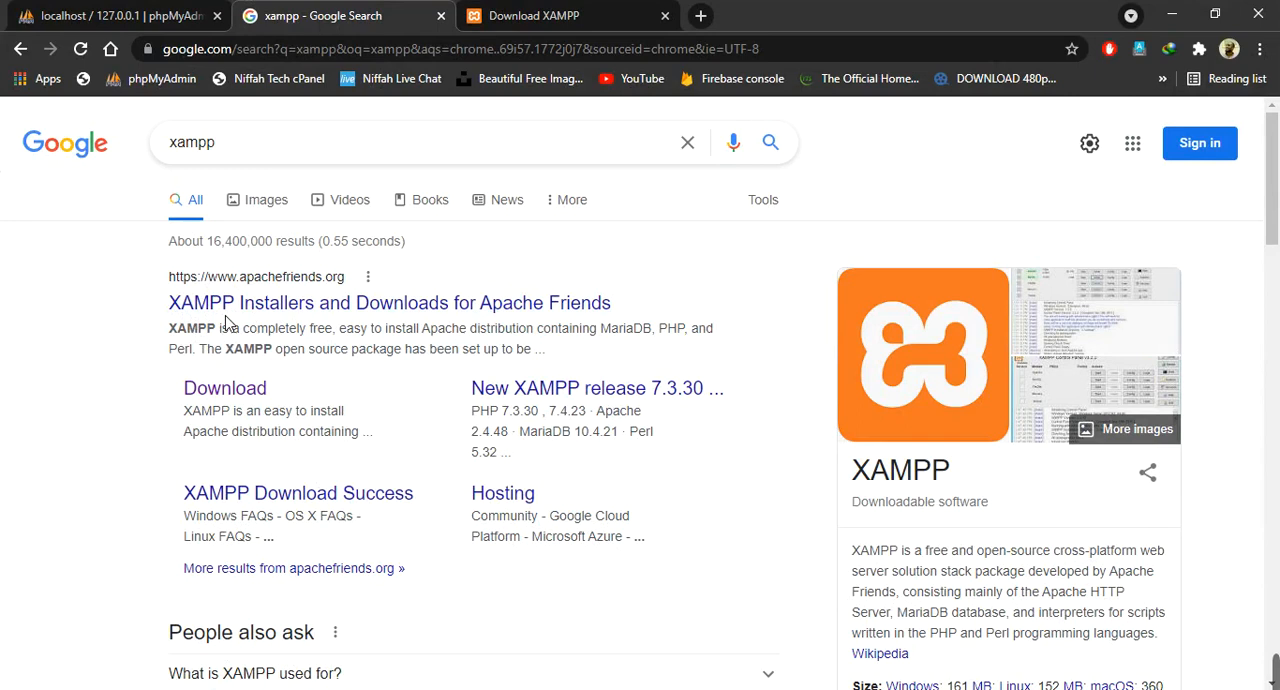
mouse_move(480, 338)
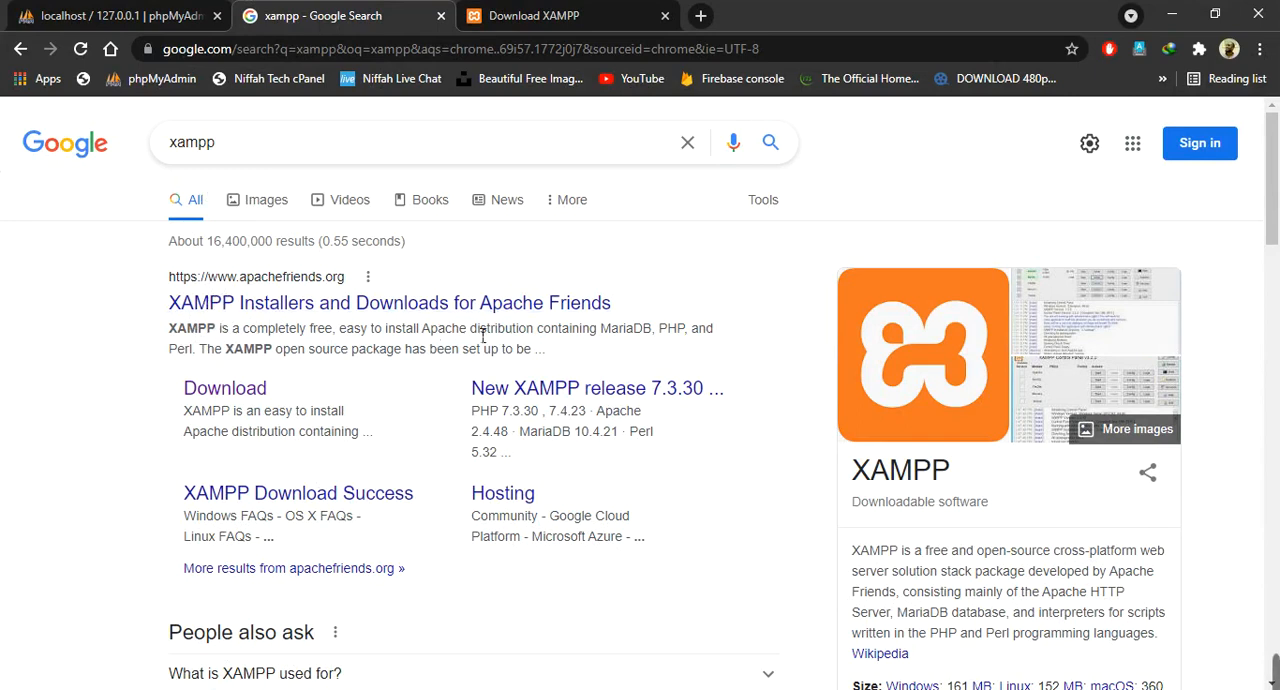
mouse_move(238, 396)
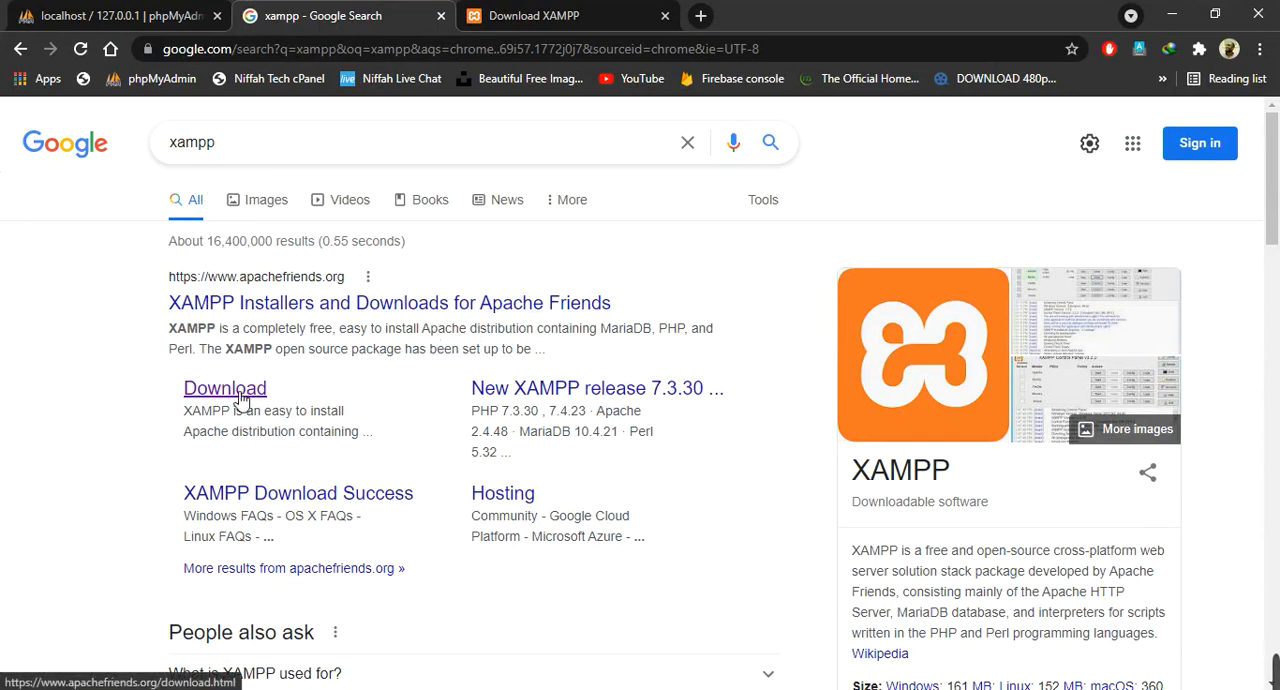
Go to the Apache Friends XAMPP download page and review the Windows installer versions listed
left_click(224, 388)
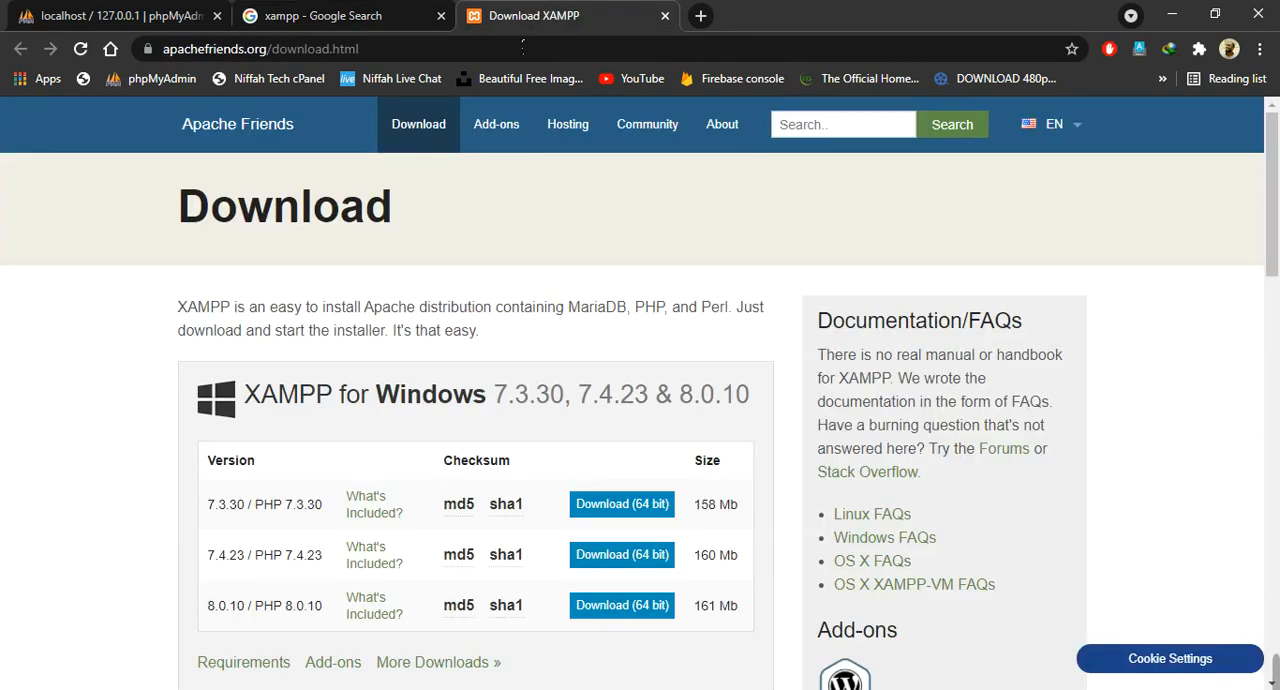
scroll("down", 3)
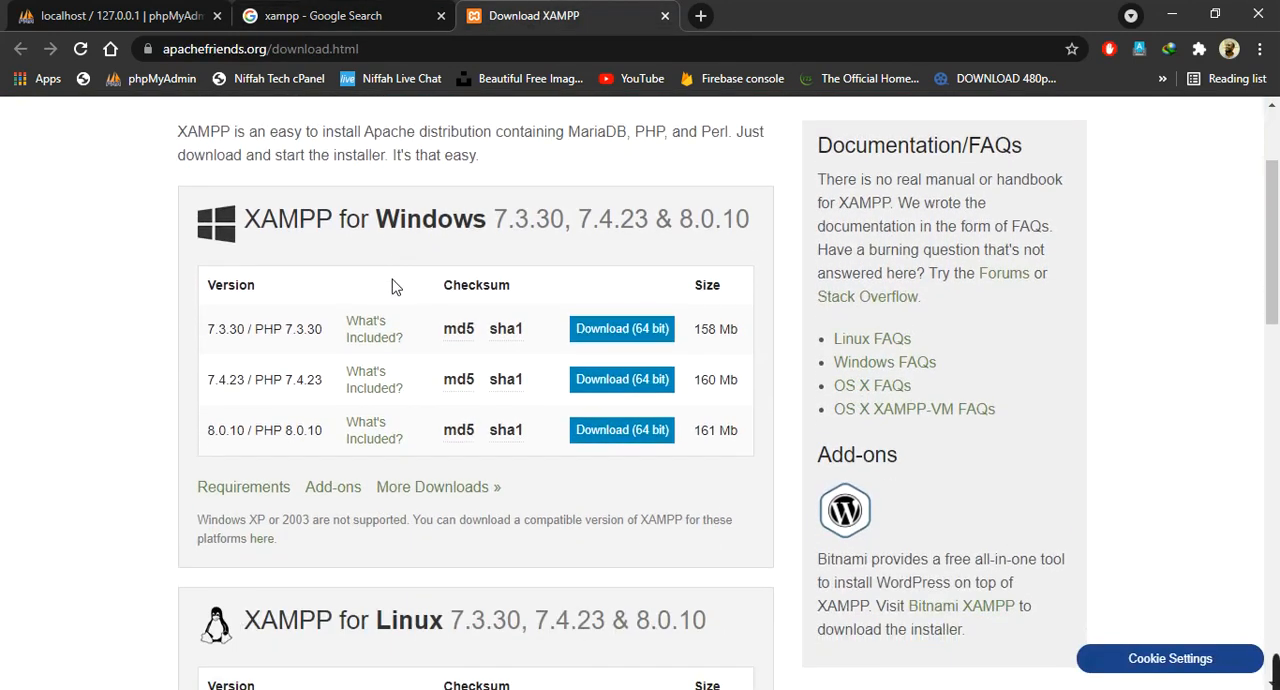
scroll("up", 3)
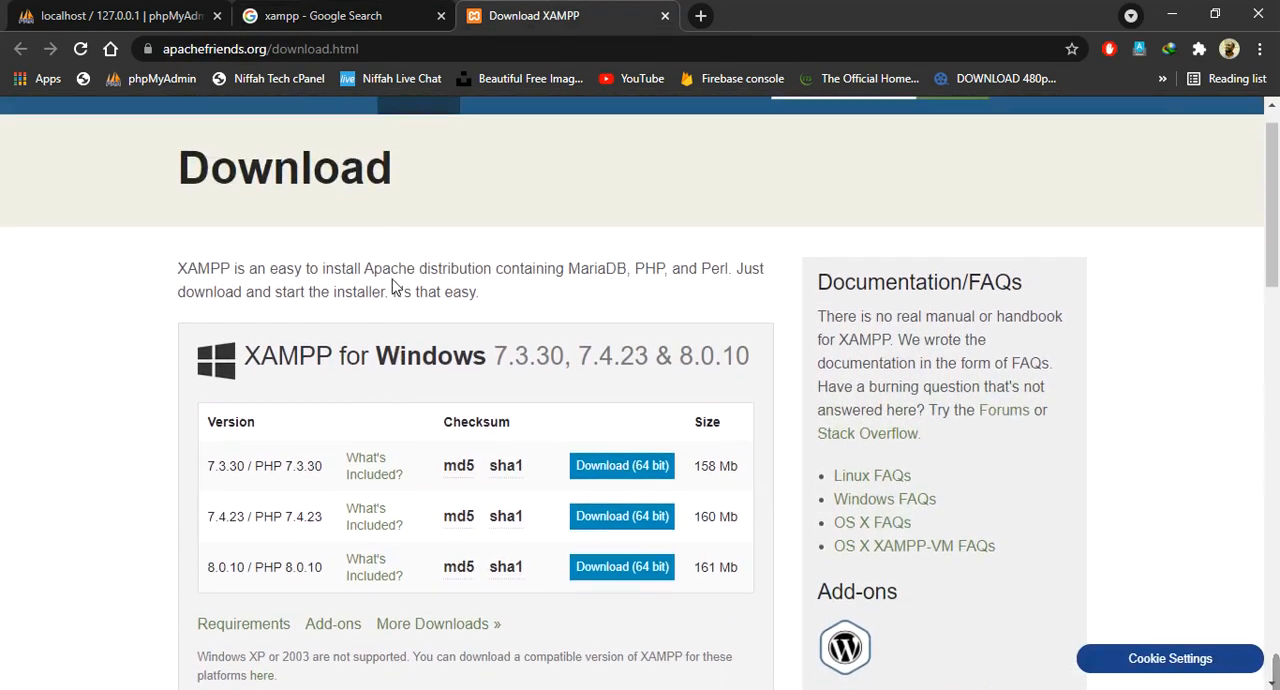
scroll("down", 3)
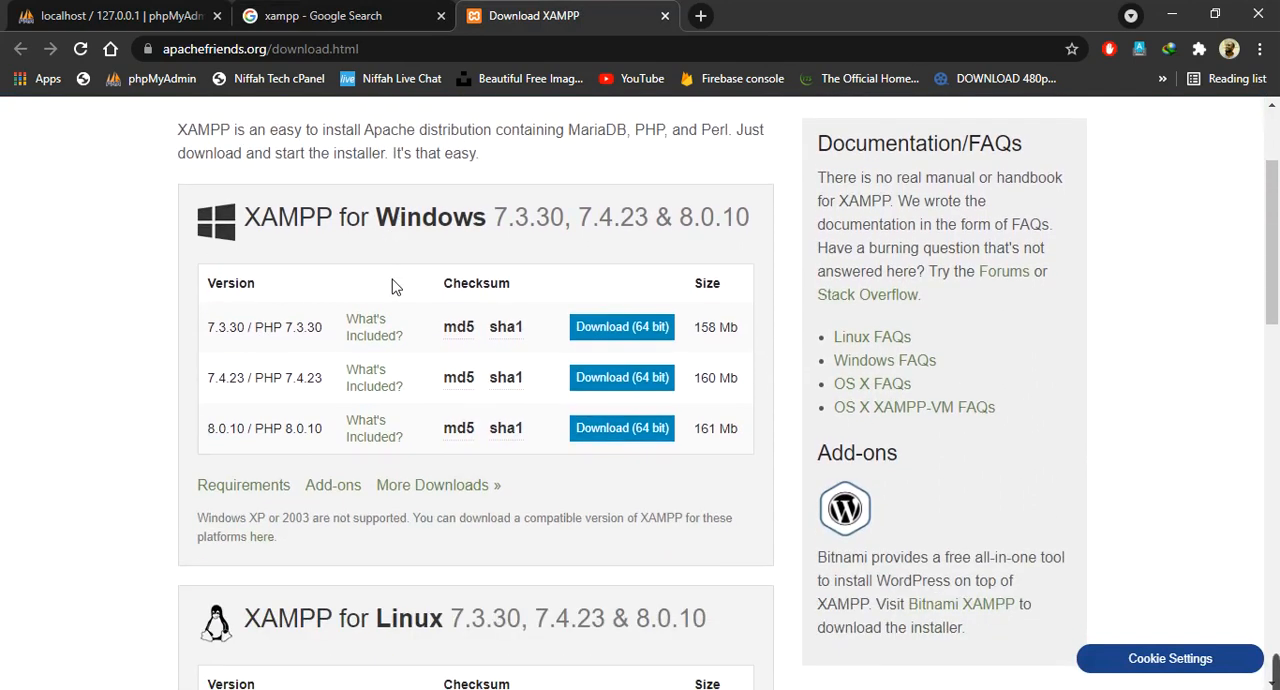
scroll("up", 3)
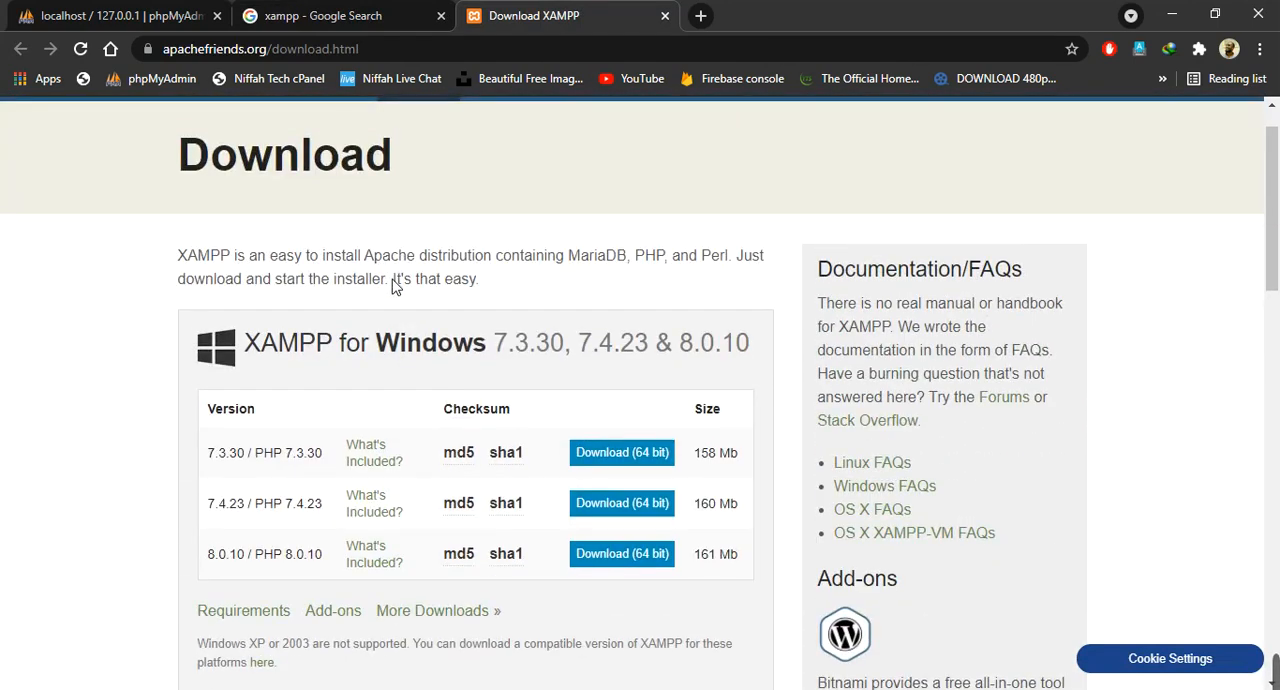
scroll("down", 3)
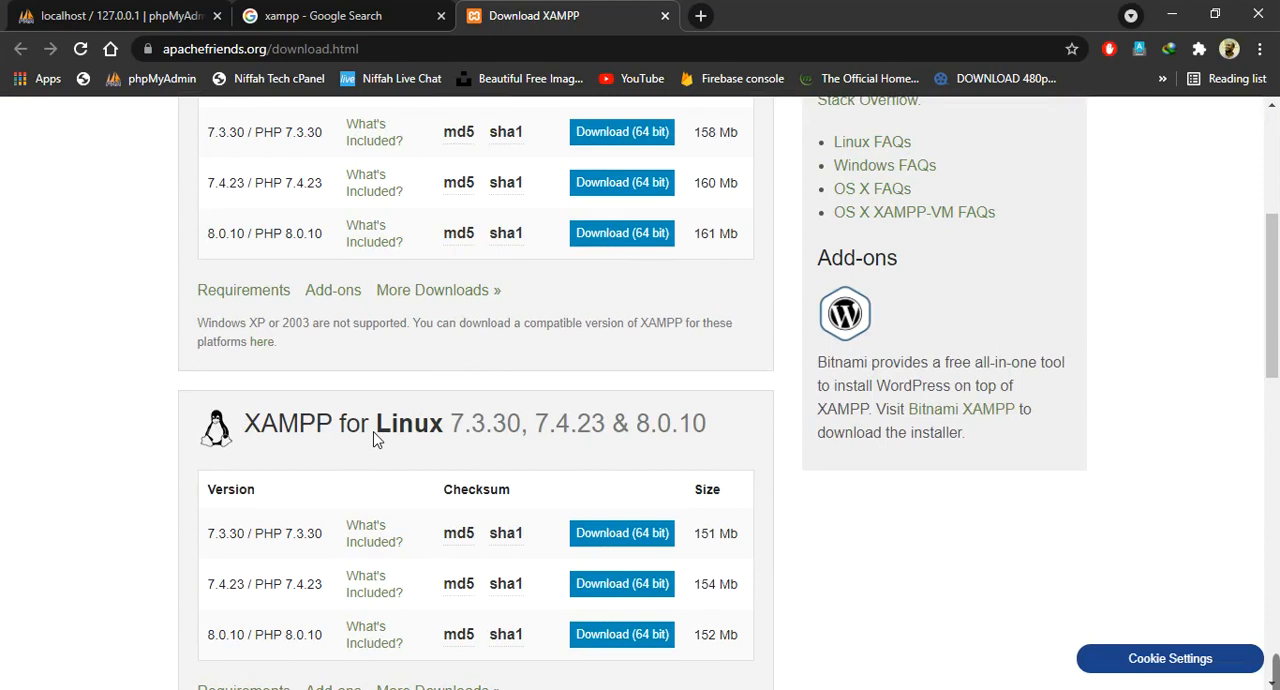
scroll("down", 3)
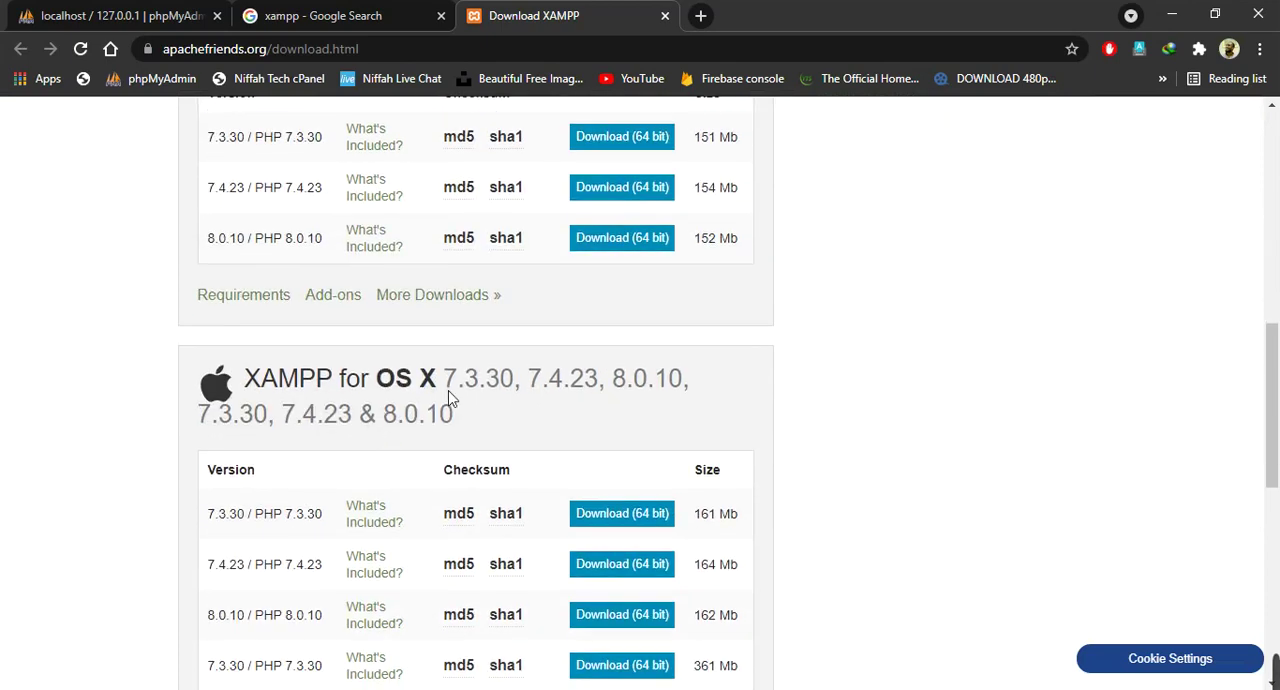
scroll("down", 3)
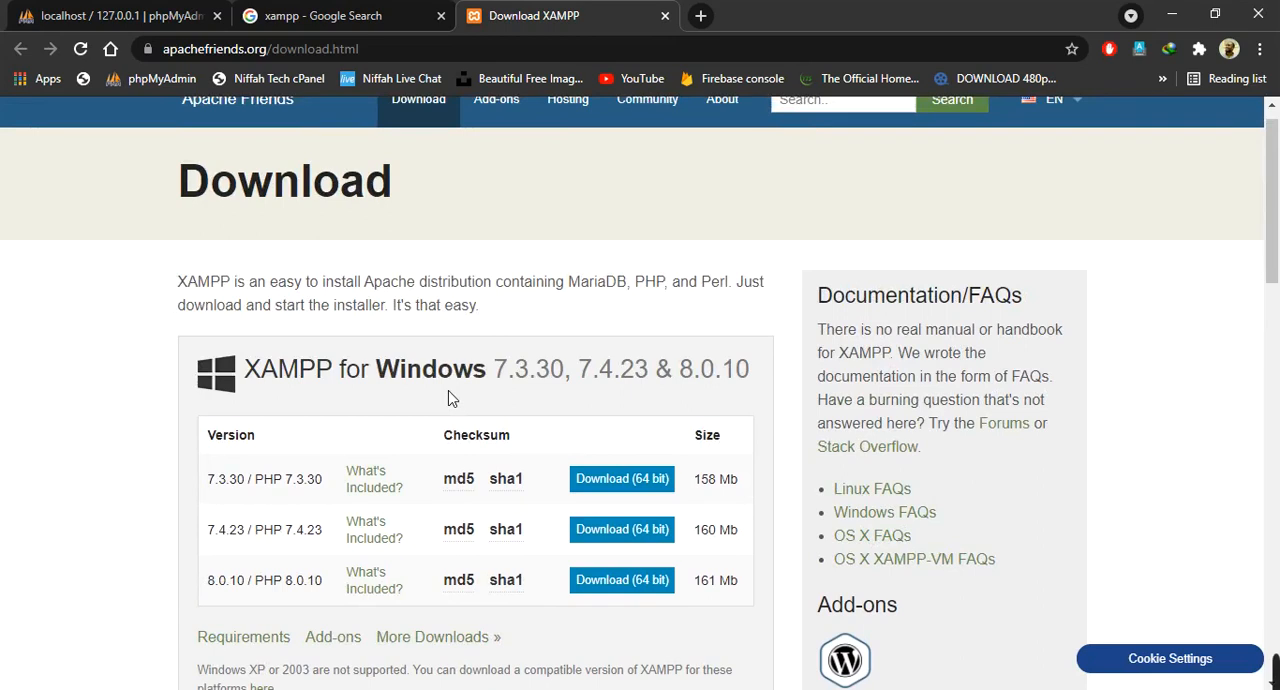
scroll("down", 3)
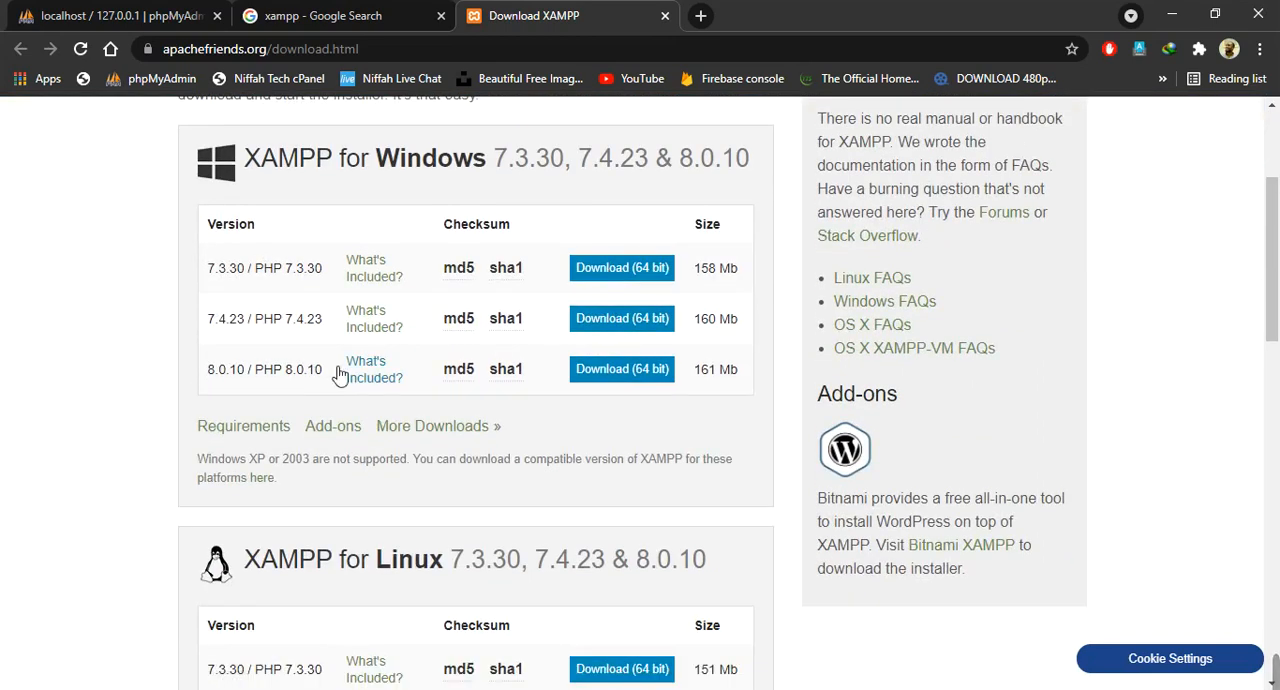
mouse_move(318, 426)
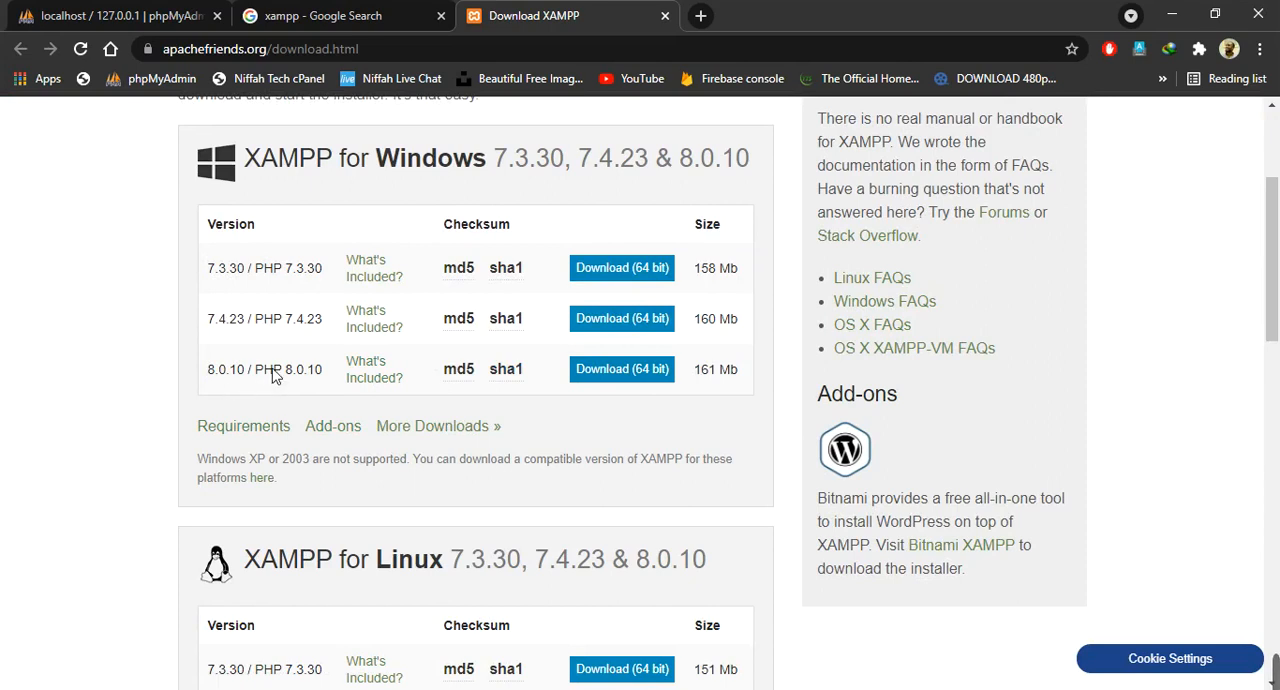
mouse_move(308, 384)
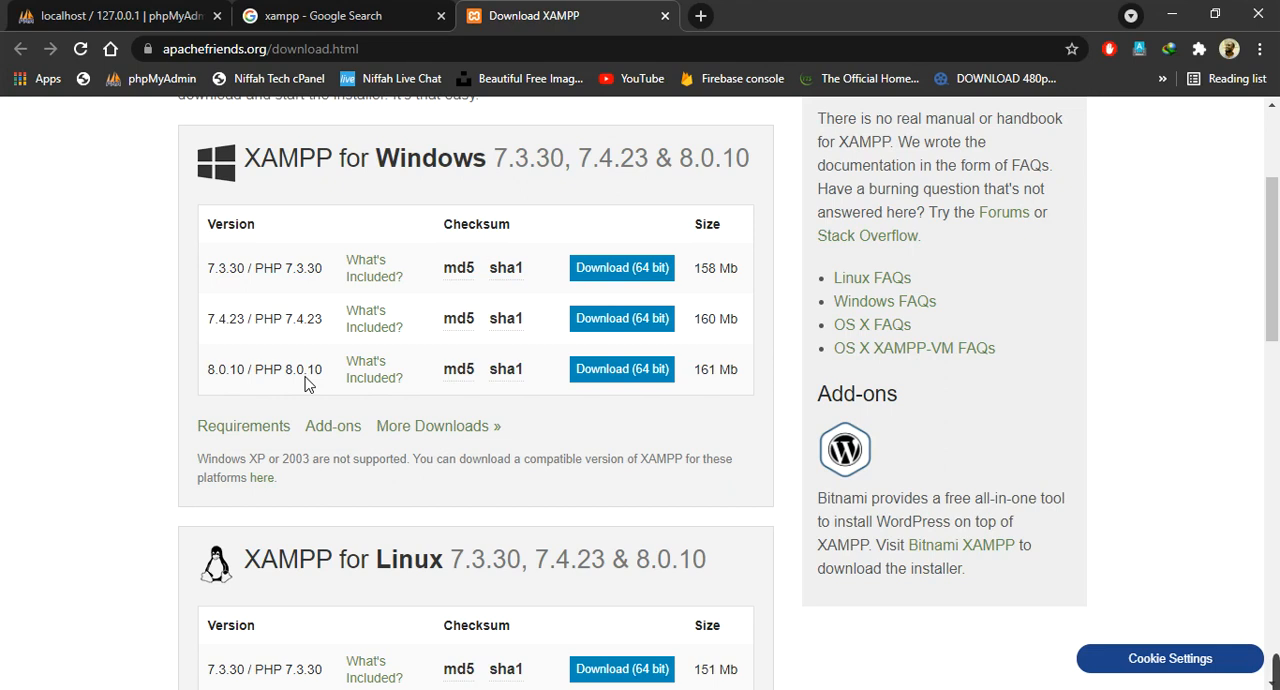
mouse_move(300, 376)
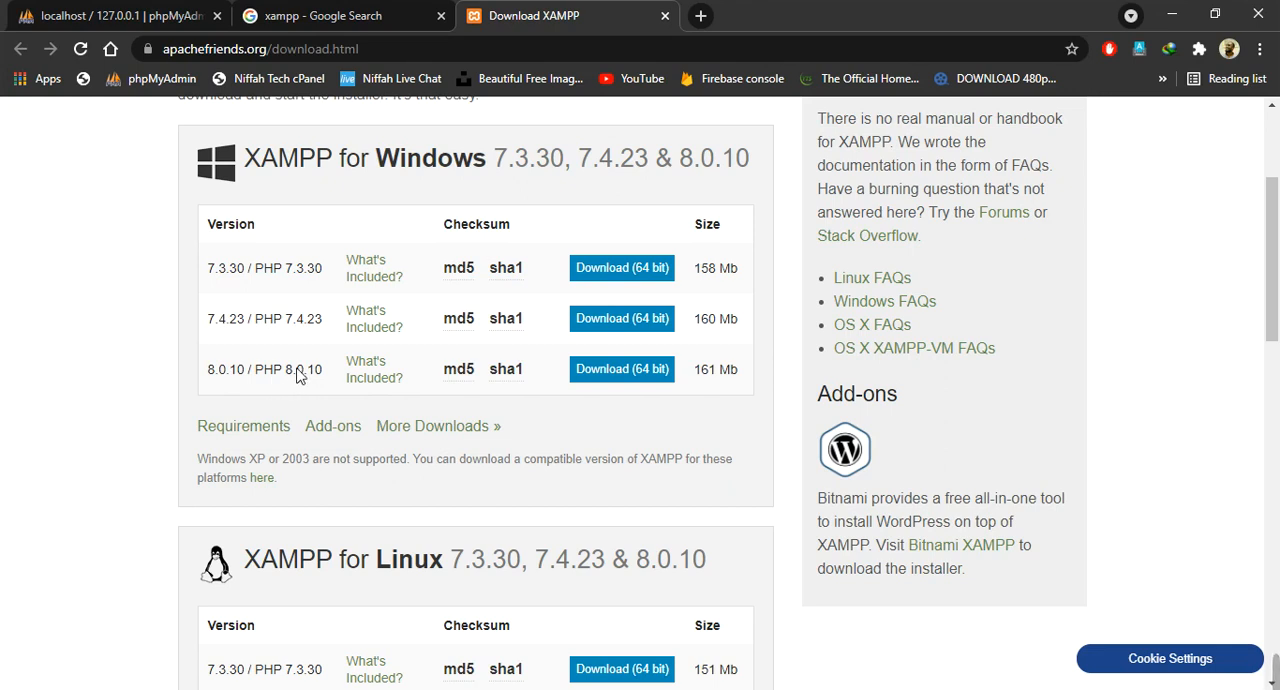
mouse_move(312, 402)
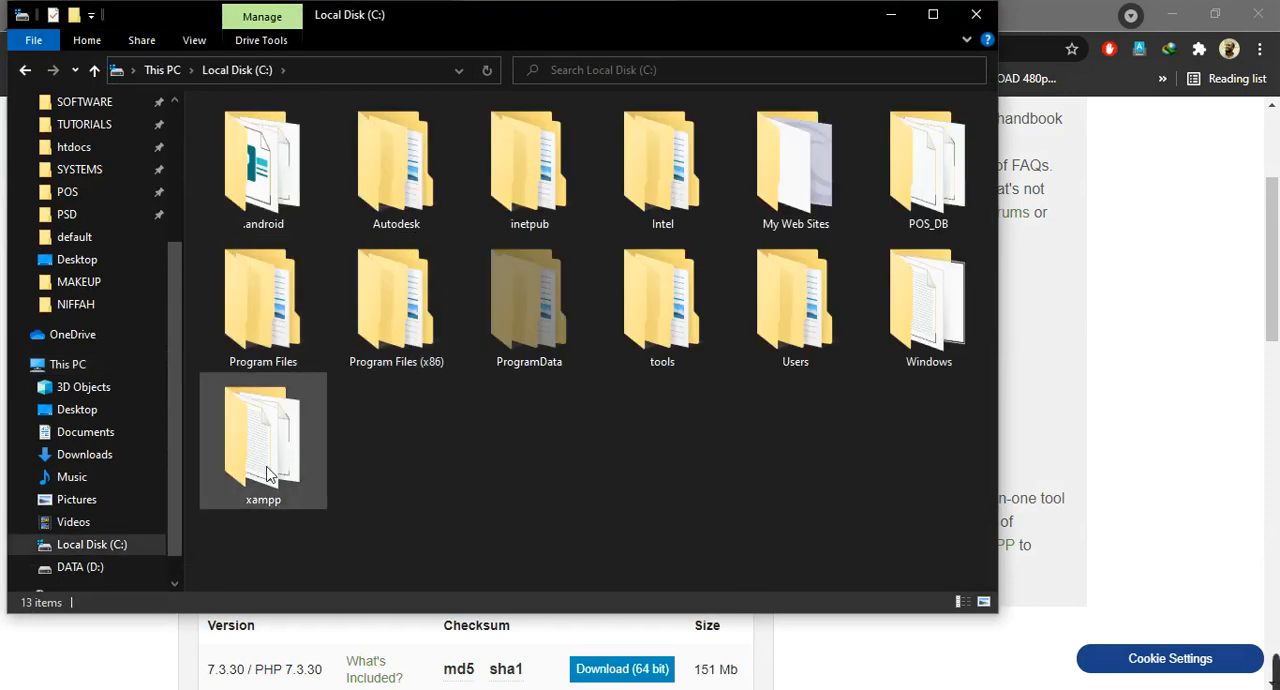
mouse_move(236, 464)
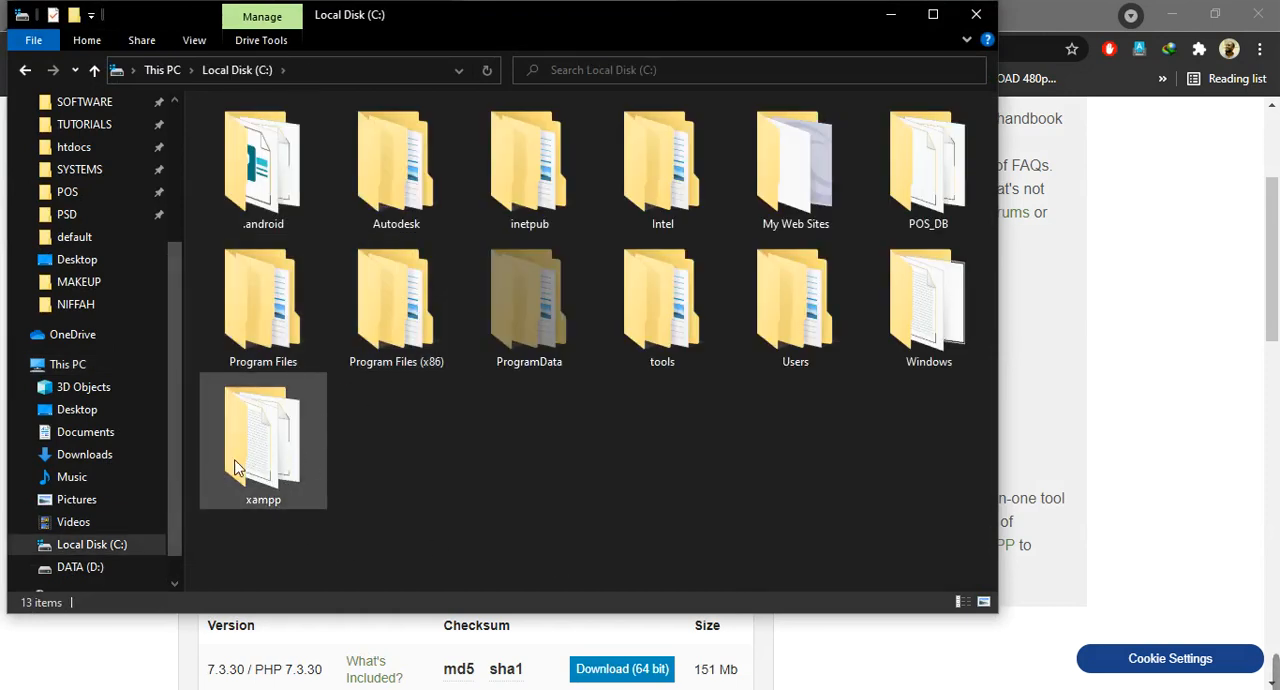
mouse_move(336, 476)
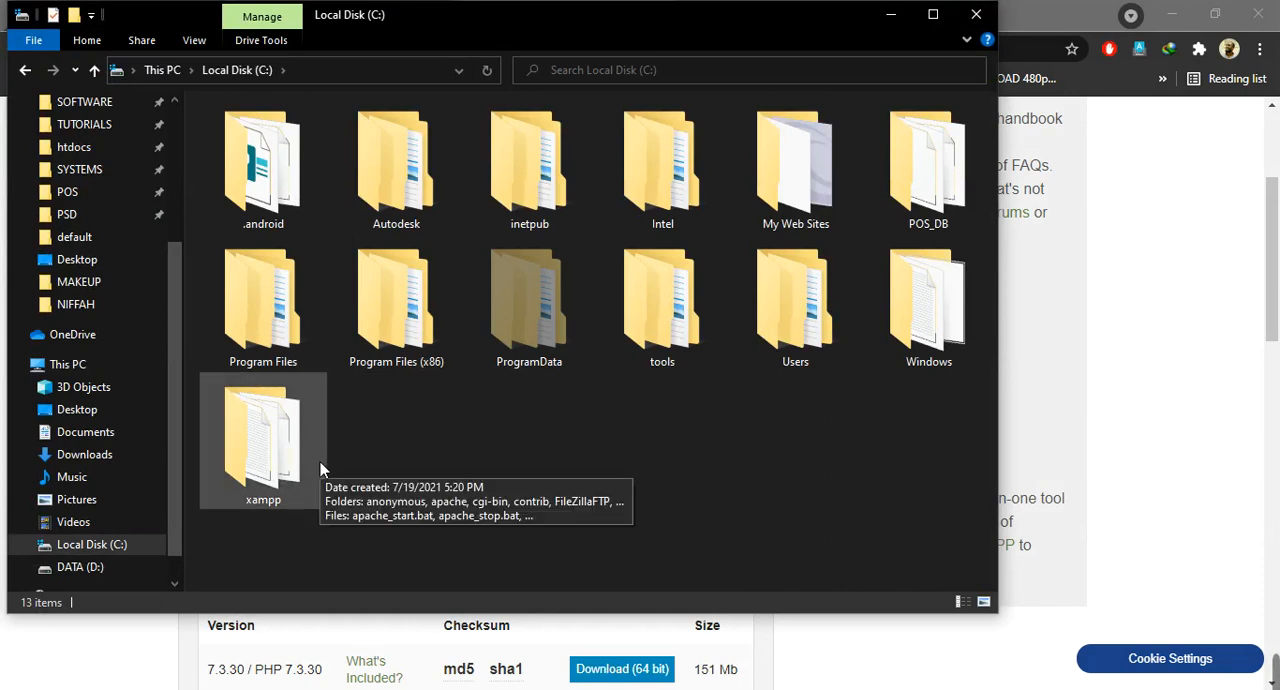
mouse_move(286, 444)
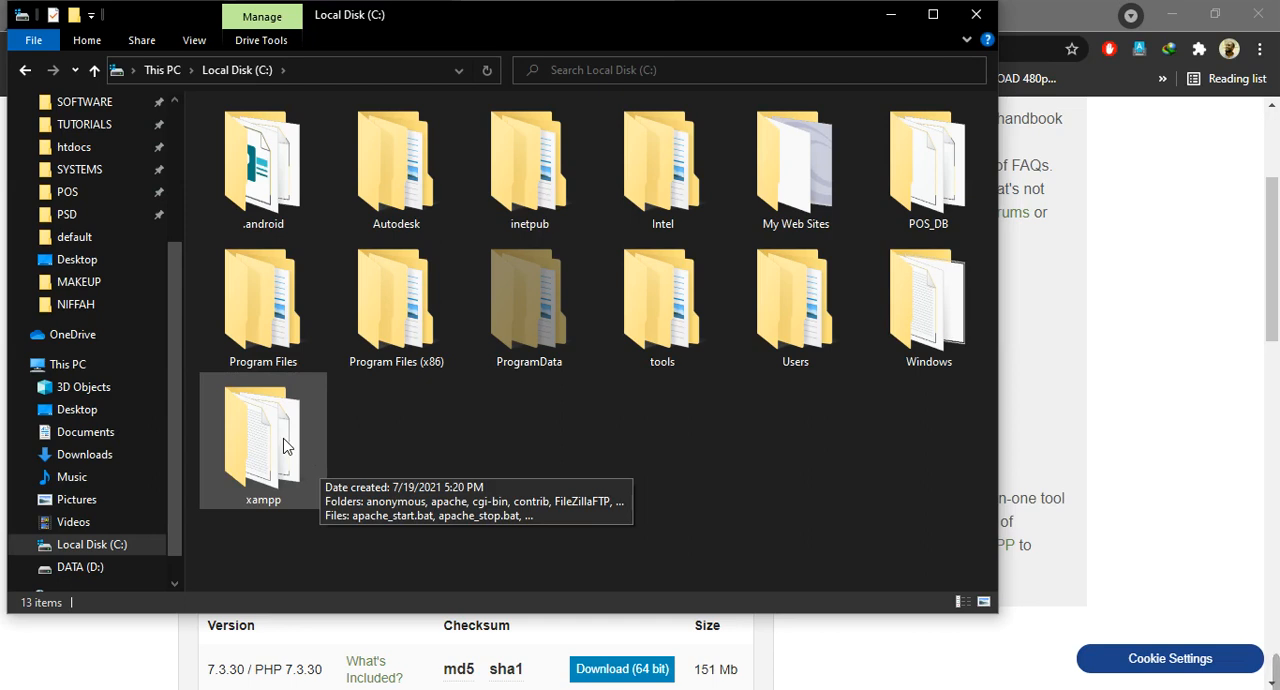
Enter the C:\xampp folder to view its installed files
double_click(262, 424)
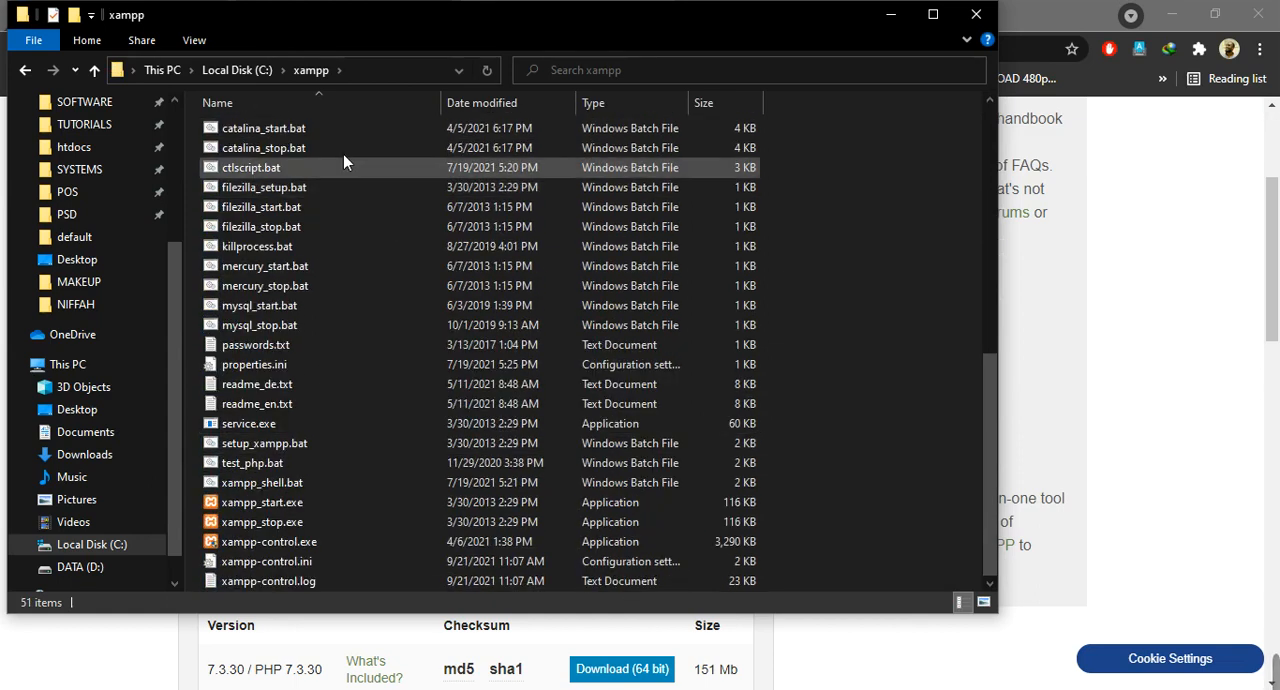
mouse_move(228, 560)
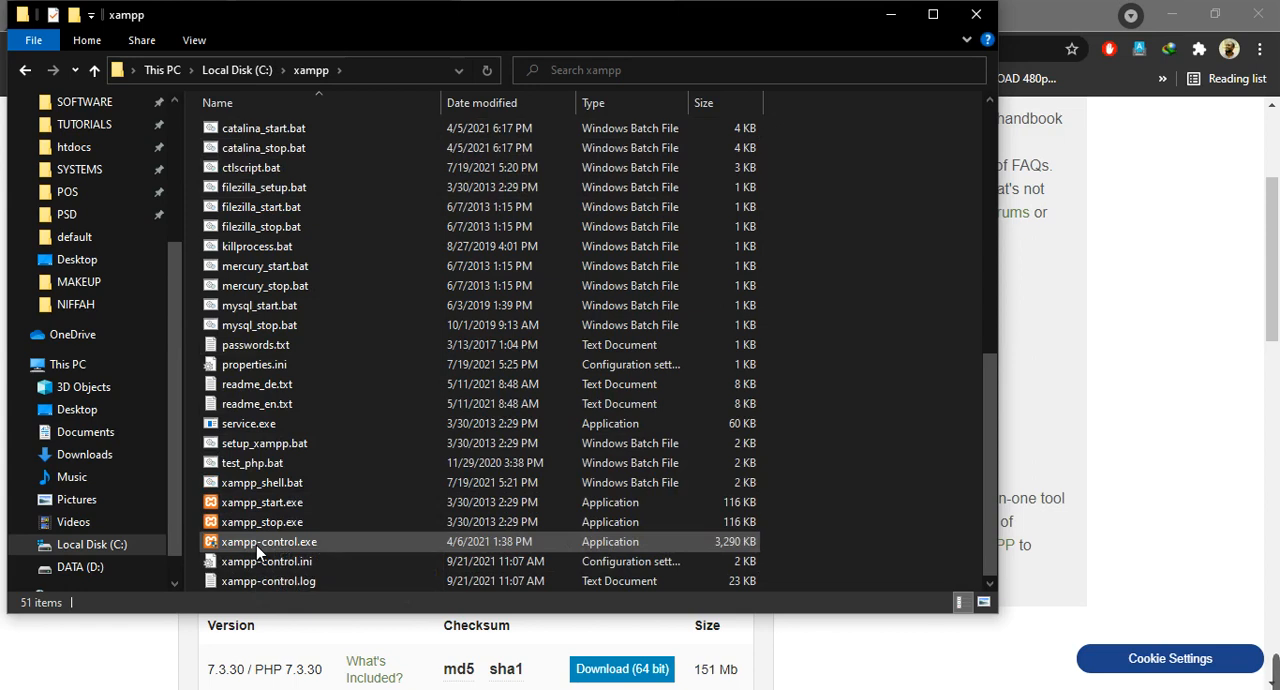
Select xampp-control.exe and bring up its context menu
left_click(268, 540)
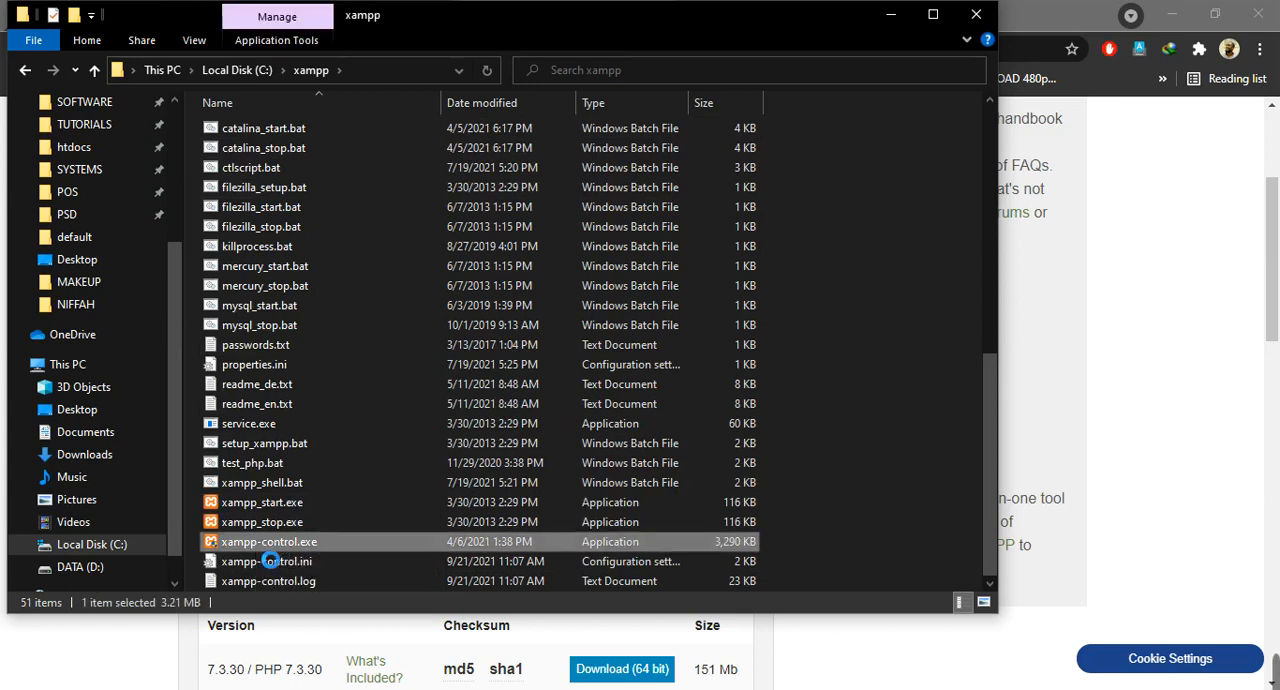
right_click(268, 540)
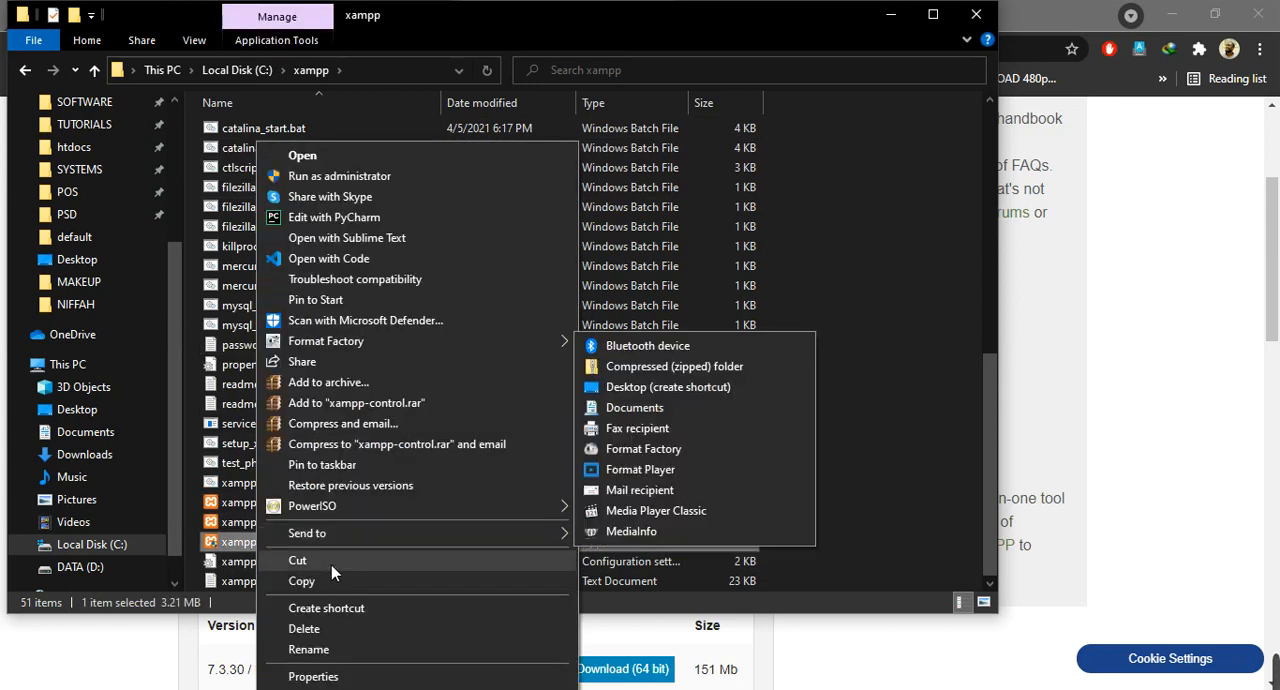
mouse_move(332, 190)
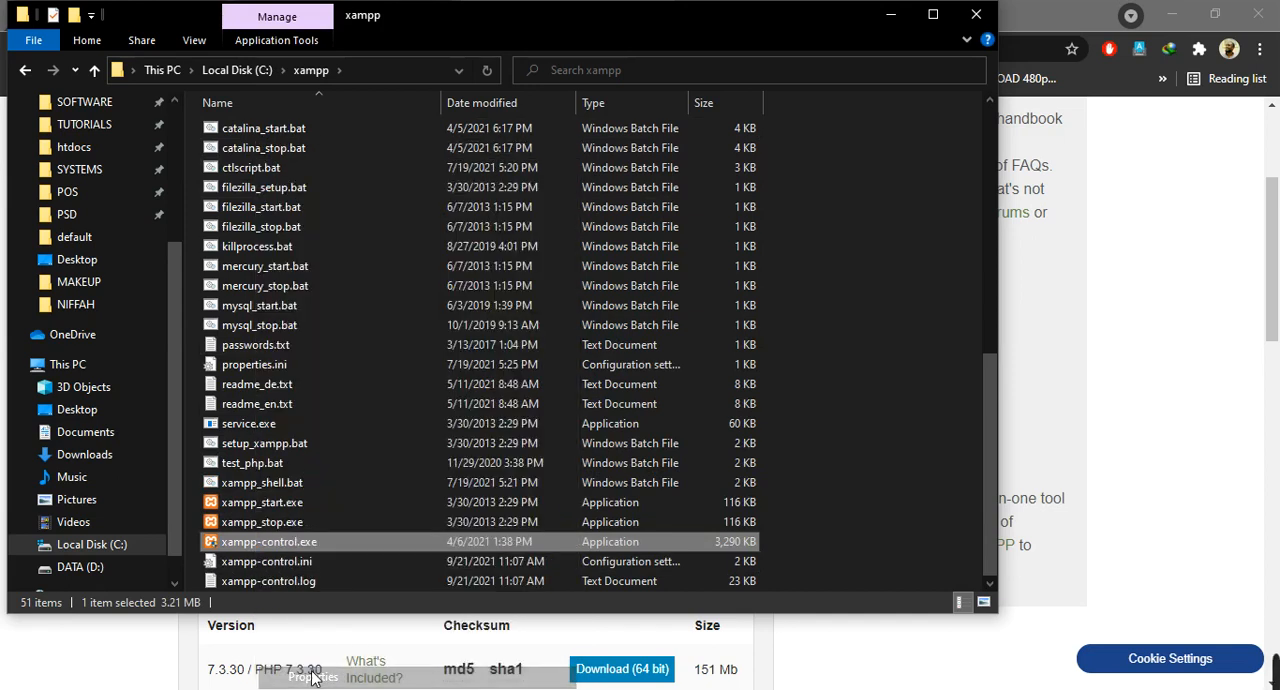
In Properties > Compatibility, set xampp-control.exe to run as administrator for all users
left_click(312, 676)
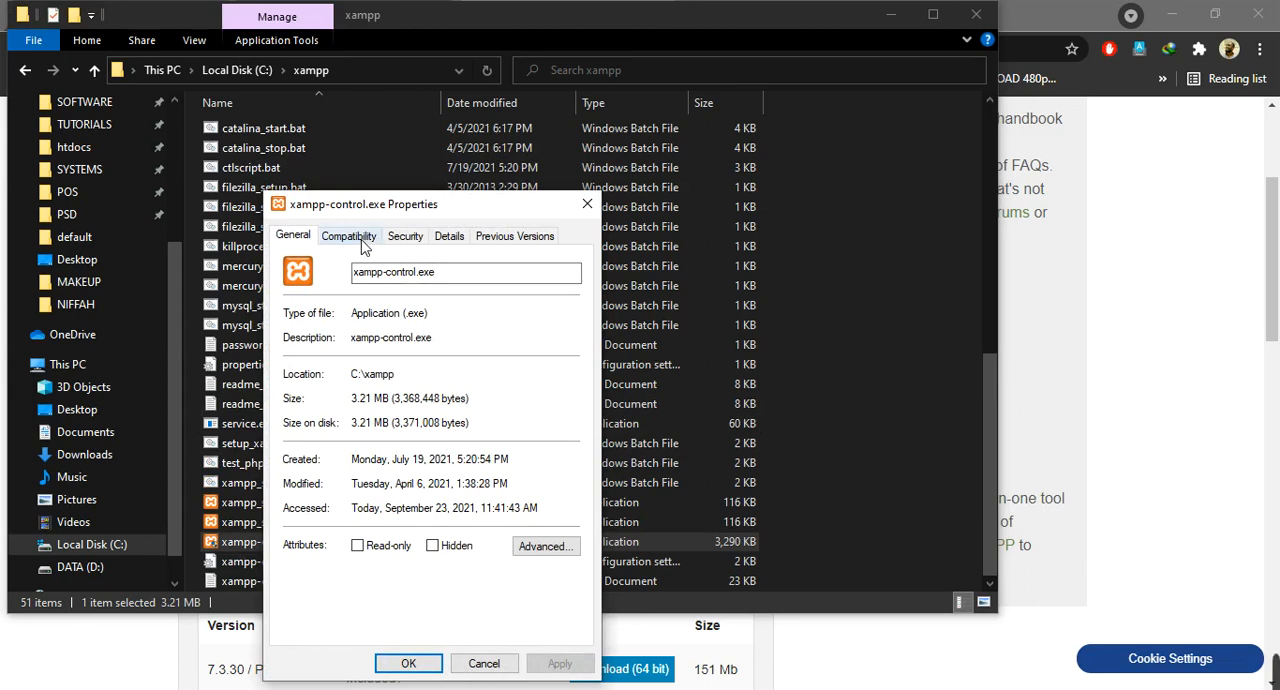
left_click(348, 236)
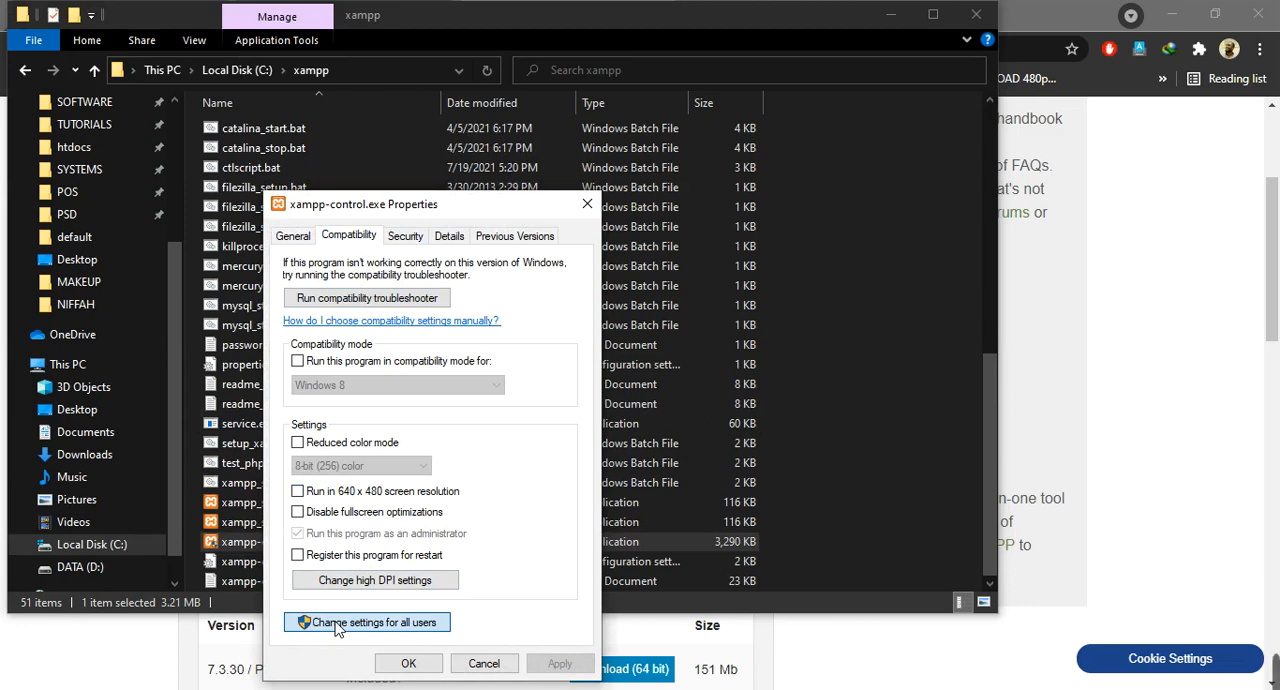
left_click(376, 620)
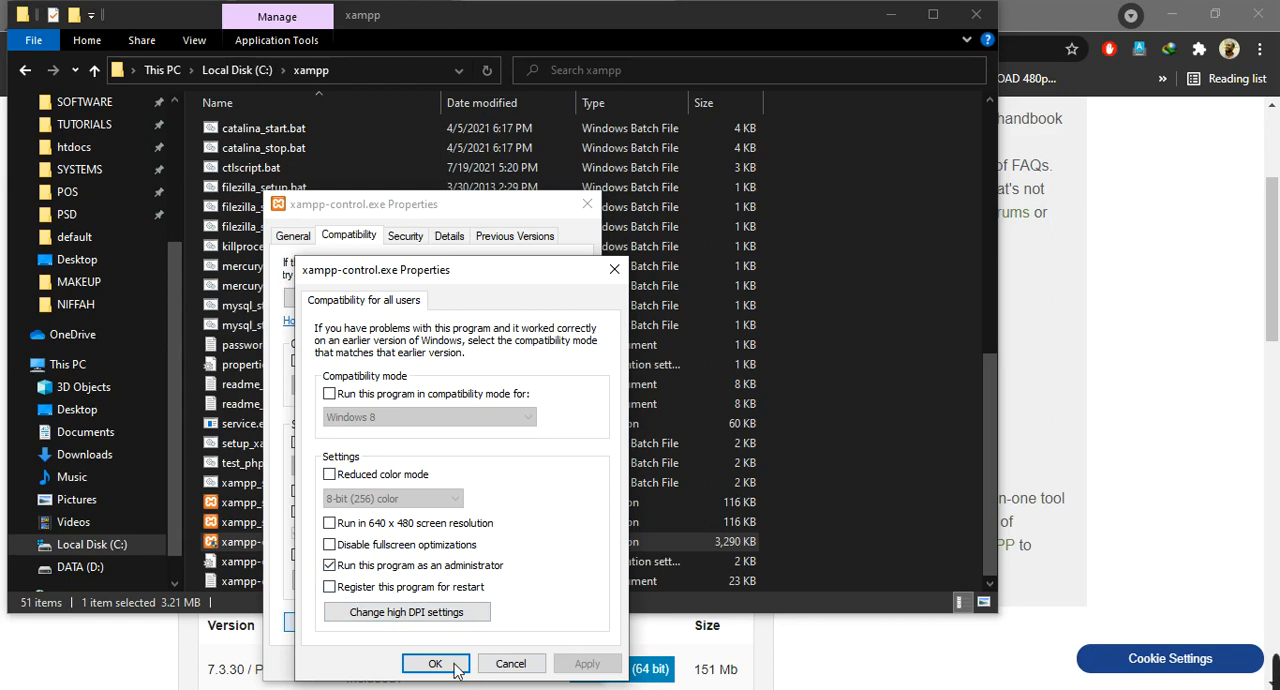
left_click(428, 664)
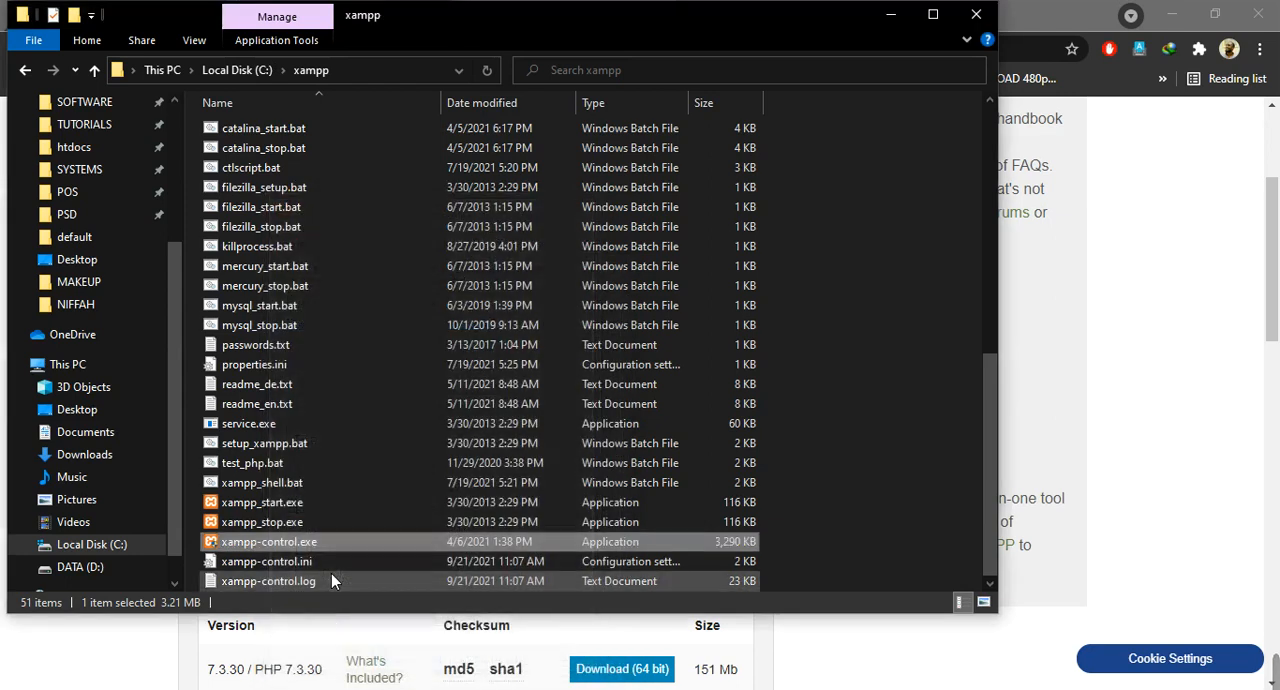
mouse_move(284, 572)
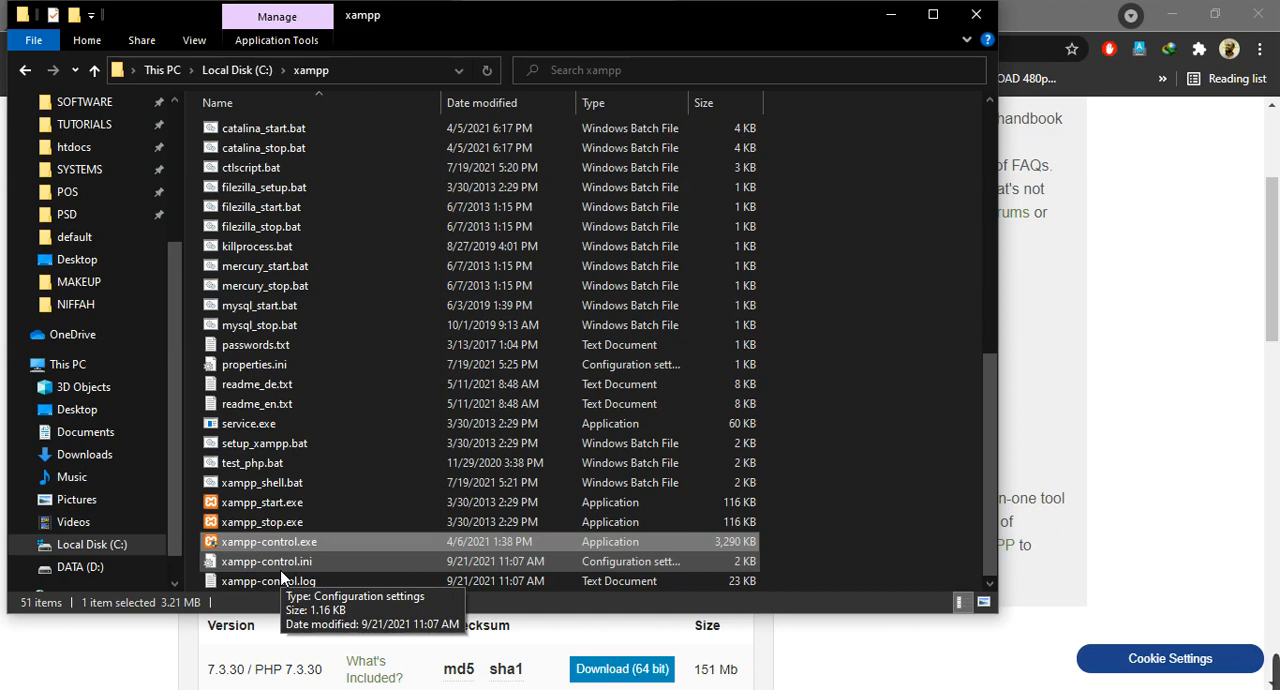
mouse_move(284, 540)
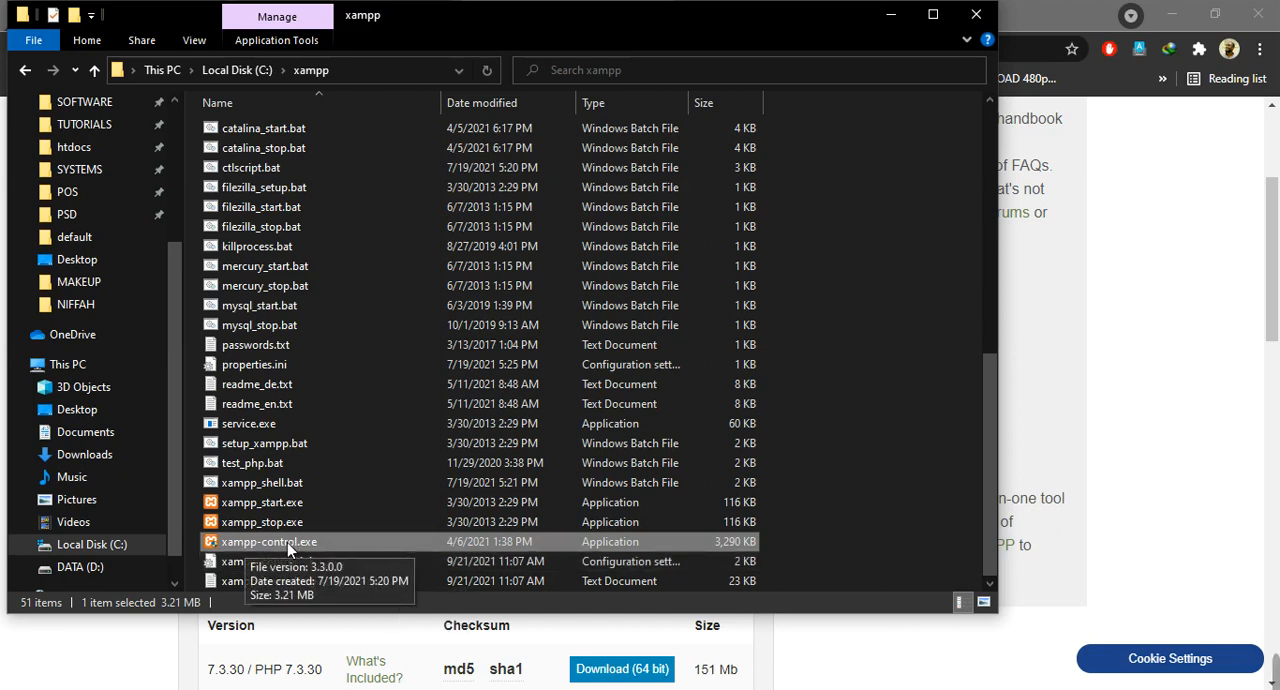
mouse_move(262, 552)
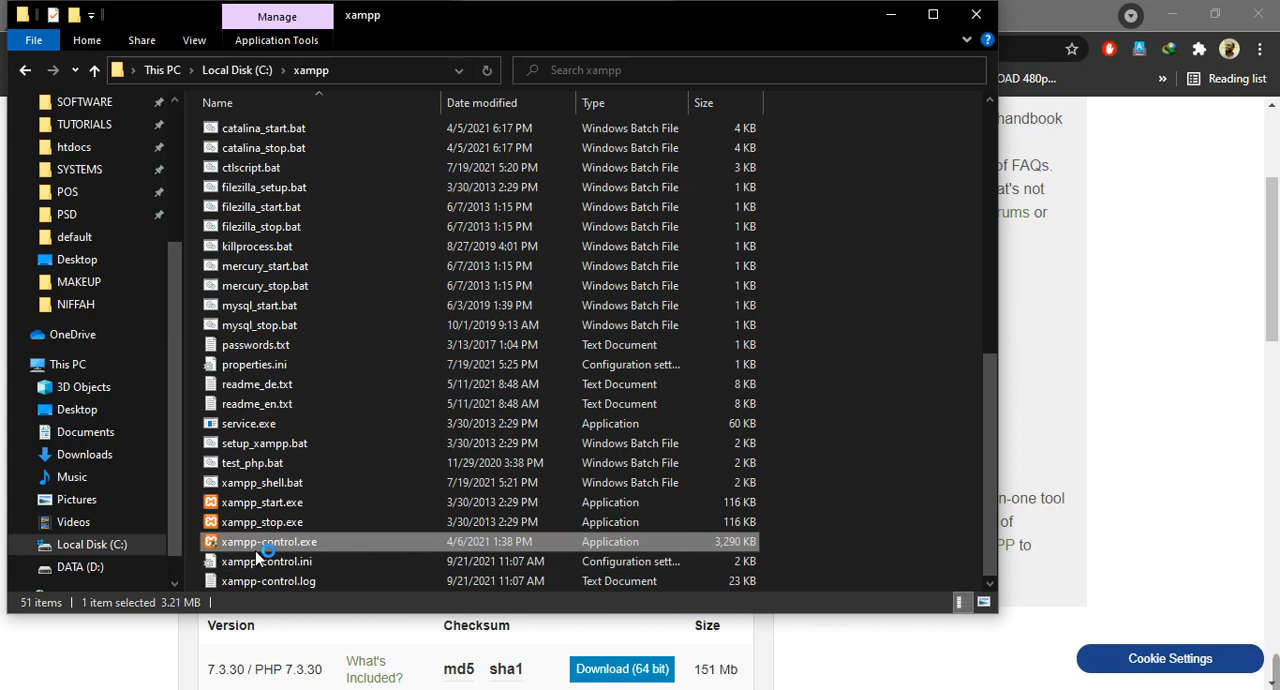
Launch xampp-control.exe to start the XAMPP Control Panel
double_click(268, 540)
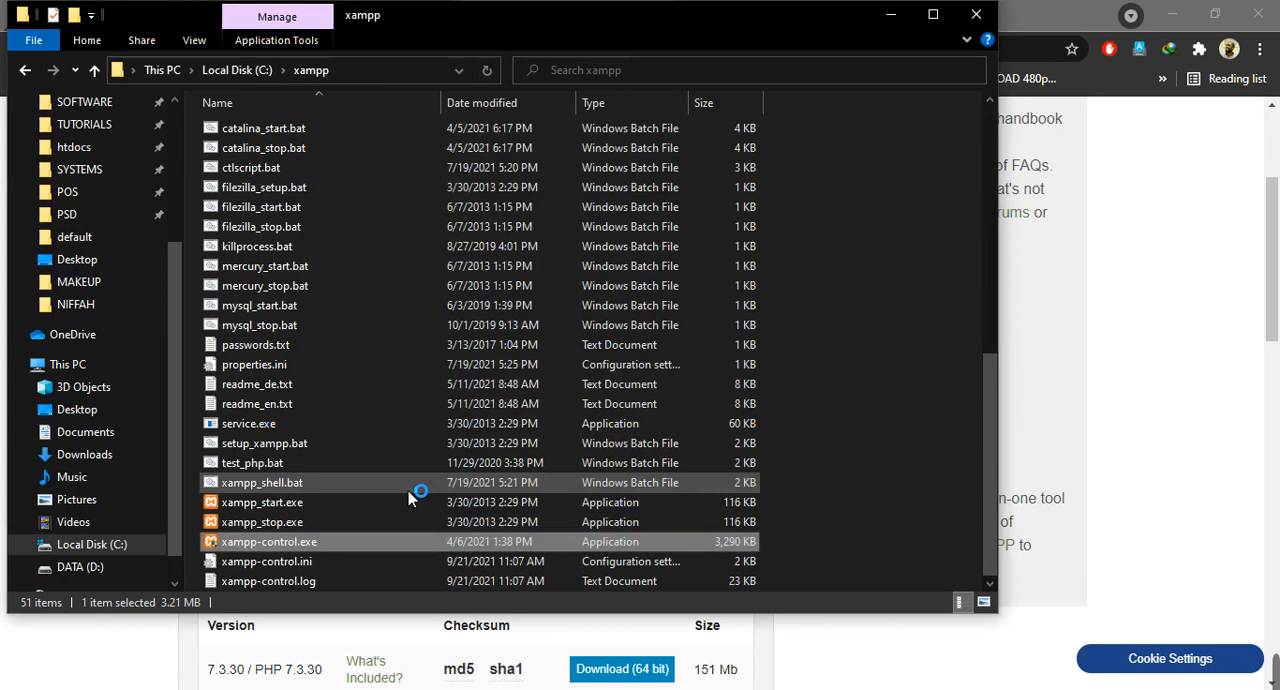
mouse_move(412, 500)
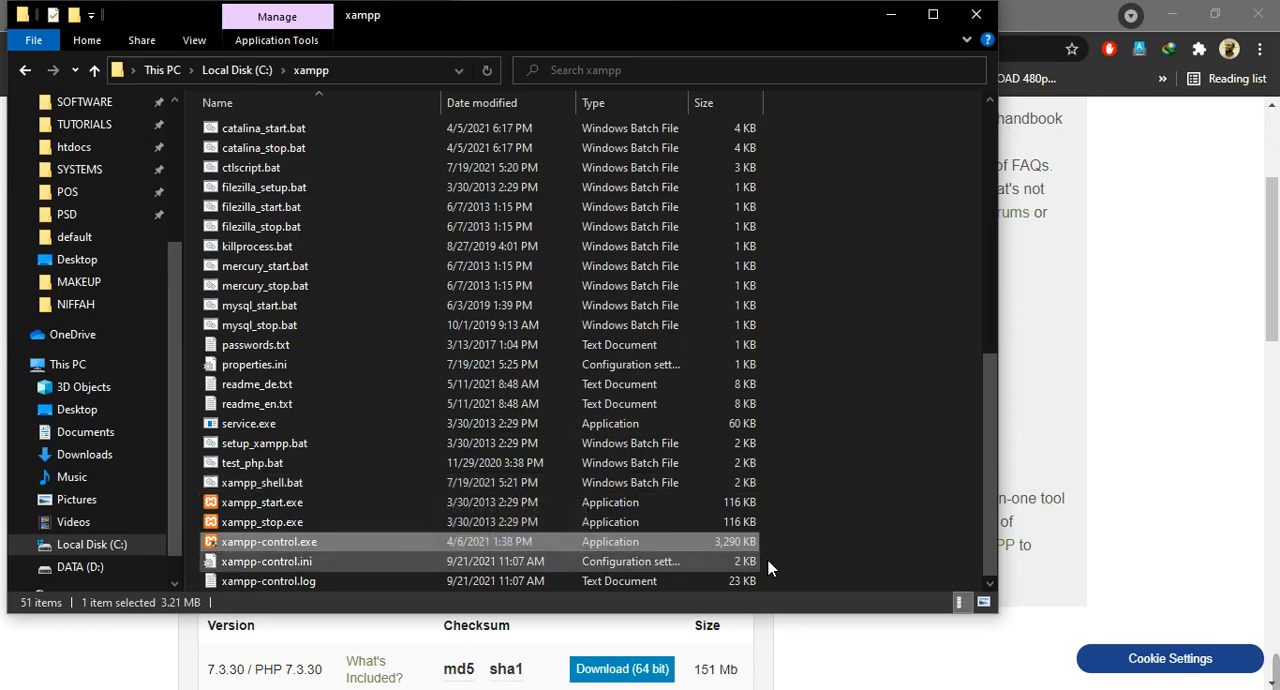
double_click(268, 540)
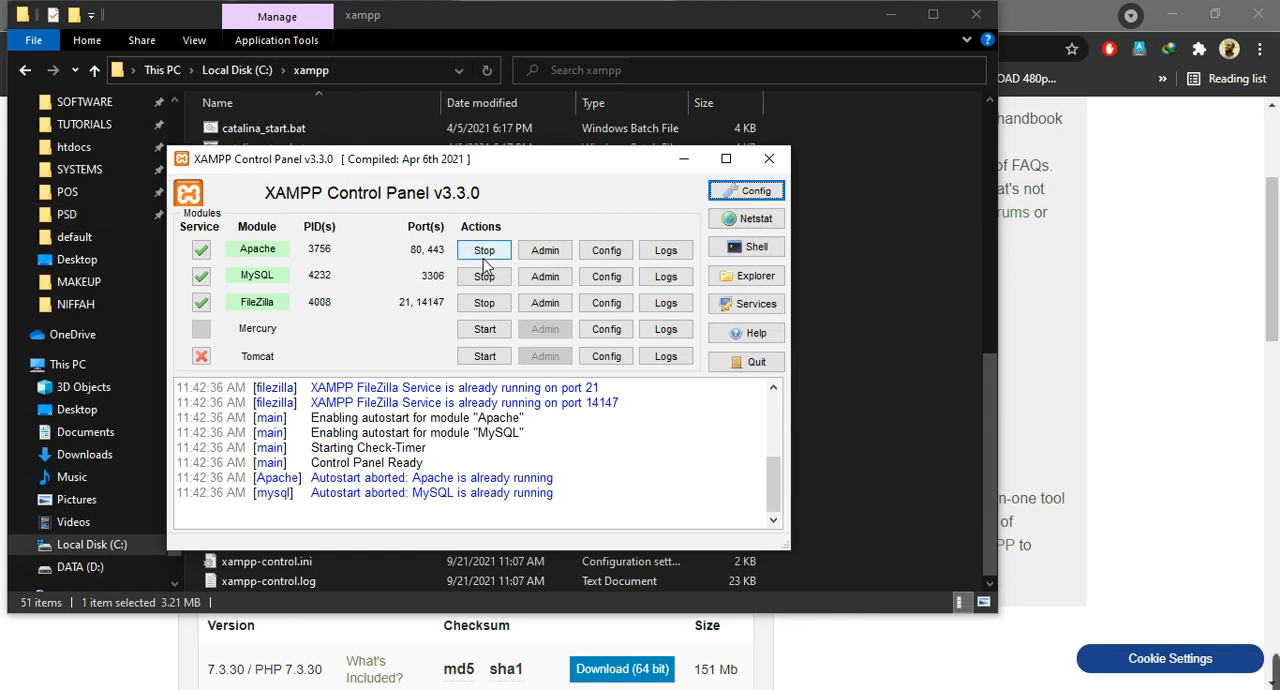
Stop the Apache server, leaving MySQL and FileZilla running
left_click(484, 250)
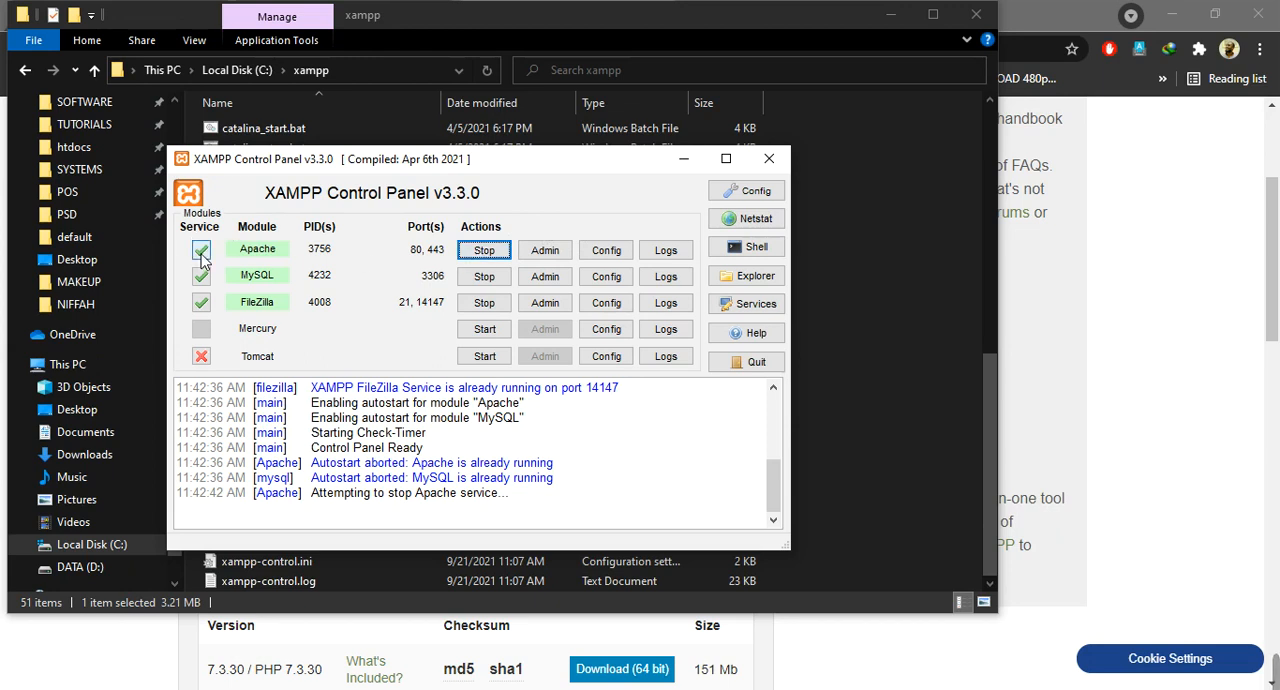
left_click(484, 250)
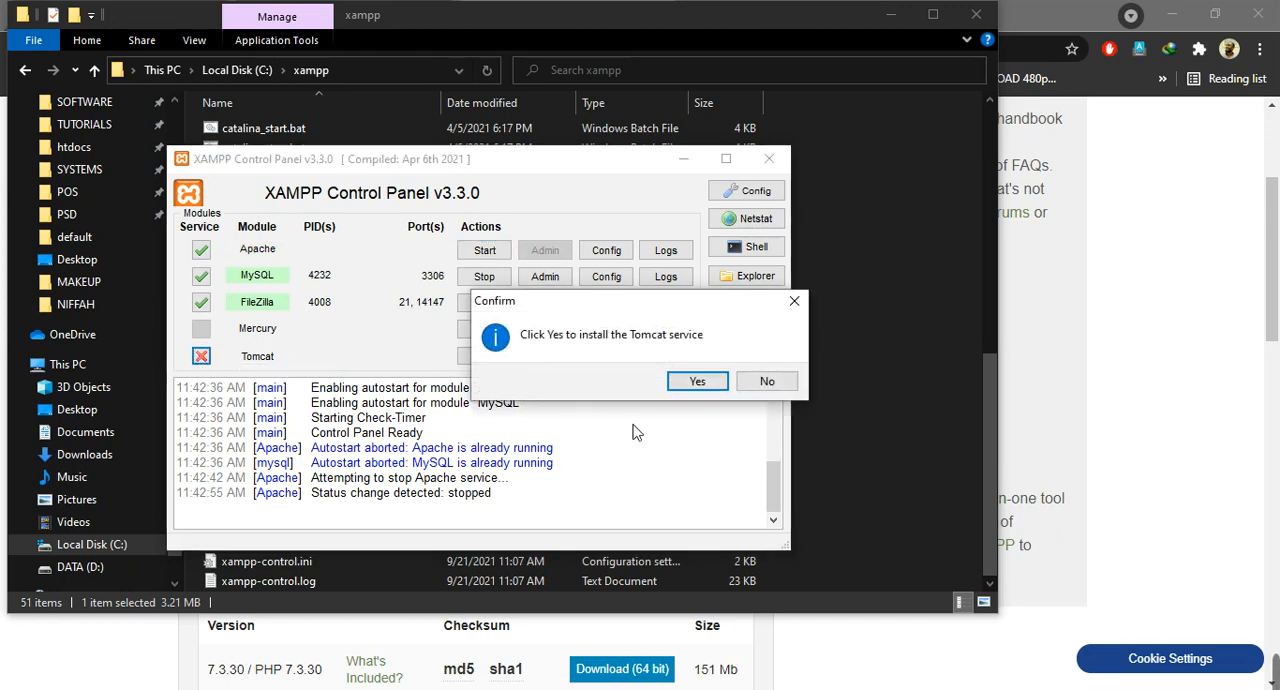
mouse_move(610, 338)
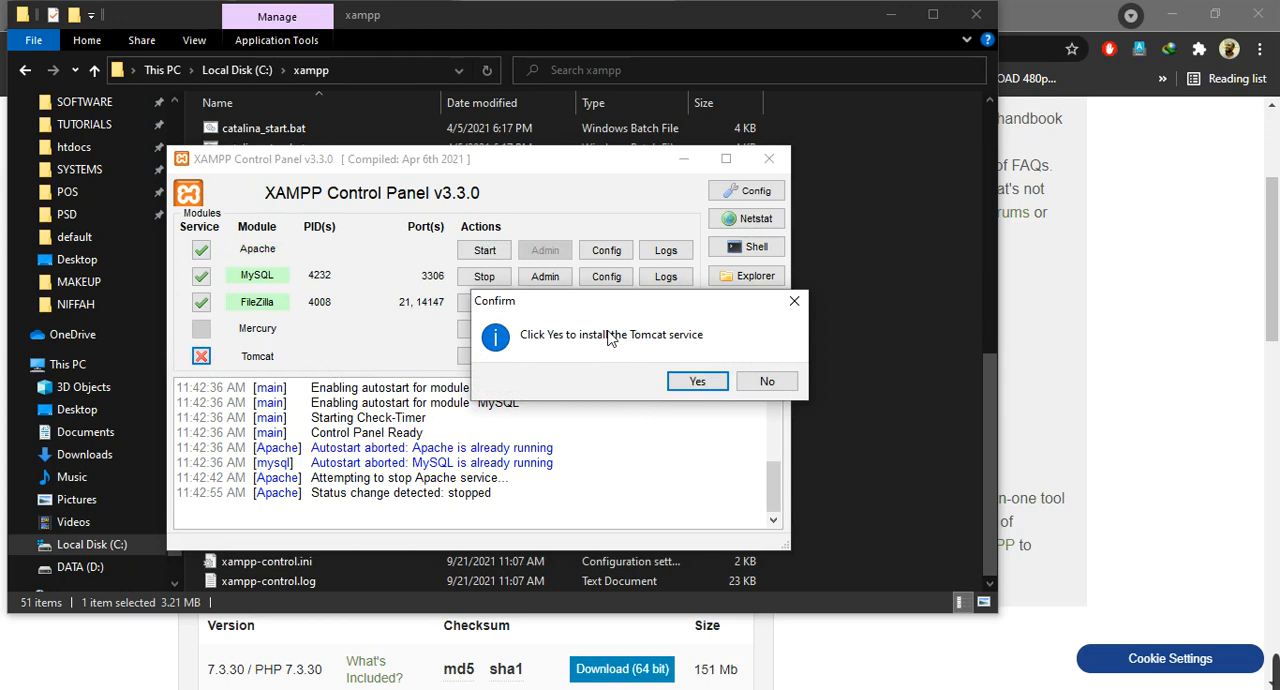
mouse_move(576, 370)
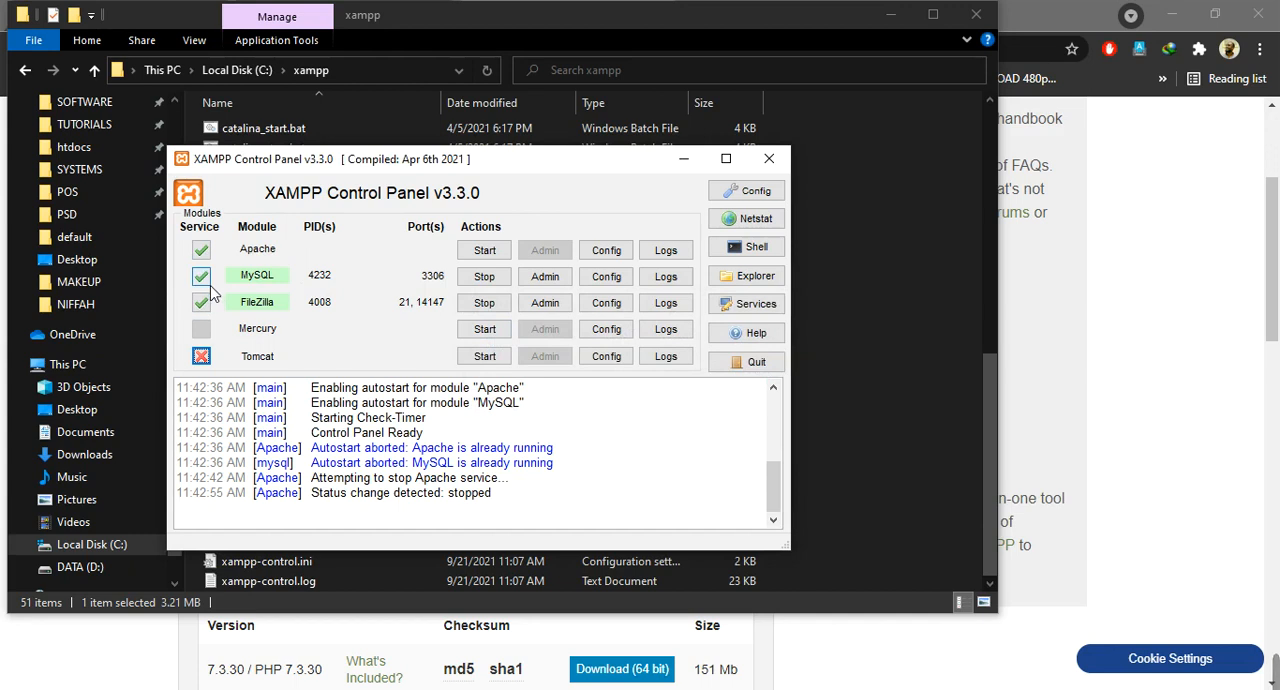
mouse_move(284, 286)
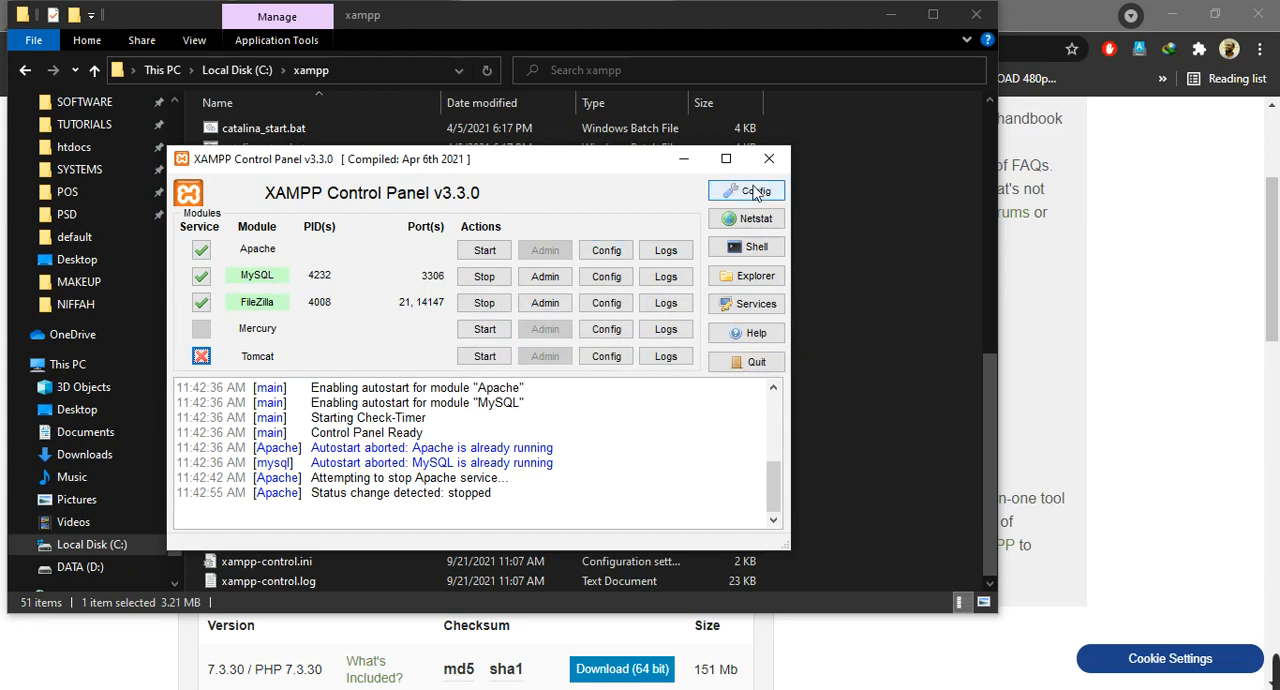
In Config, keep Apache and MySQL ticked for autostart and save
left_click(746, 190)
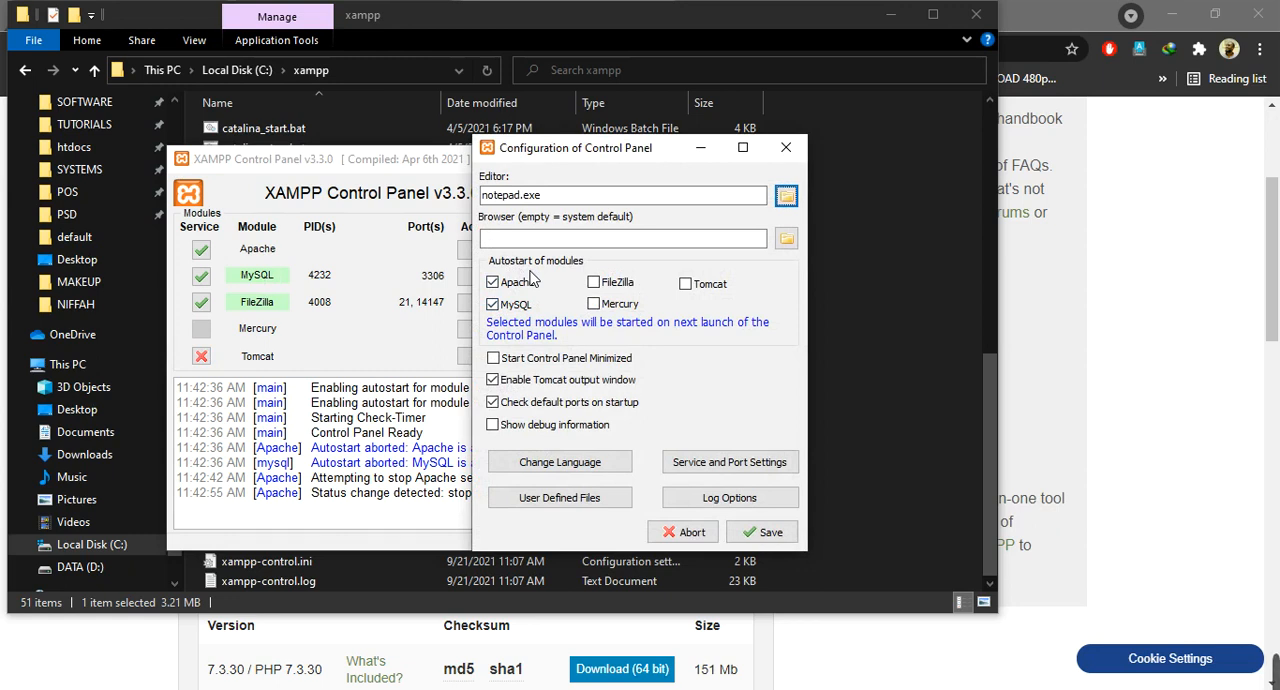
mouse_move(304, 248)
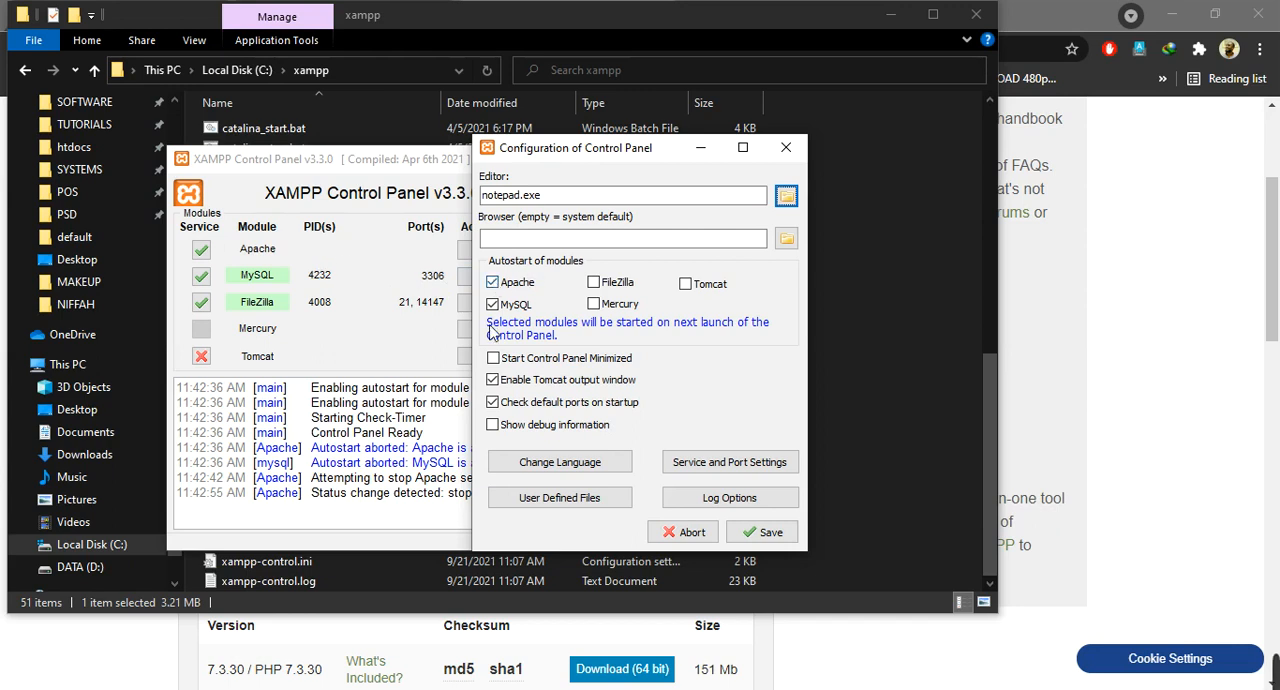
left_click(760, 532)
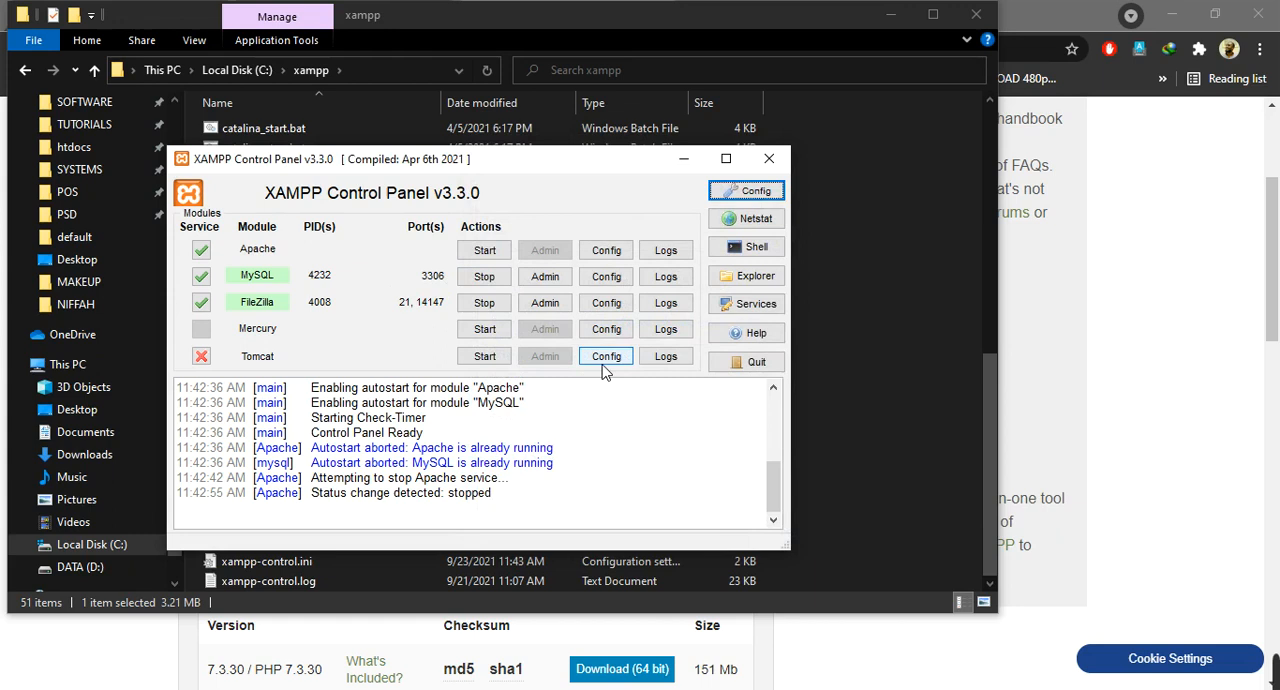
mouse_move(768, 160)
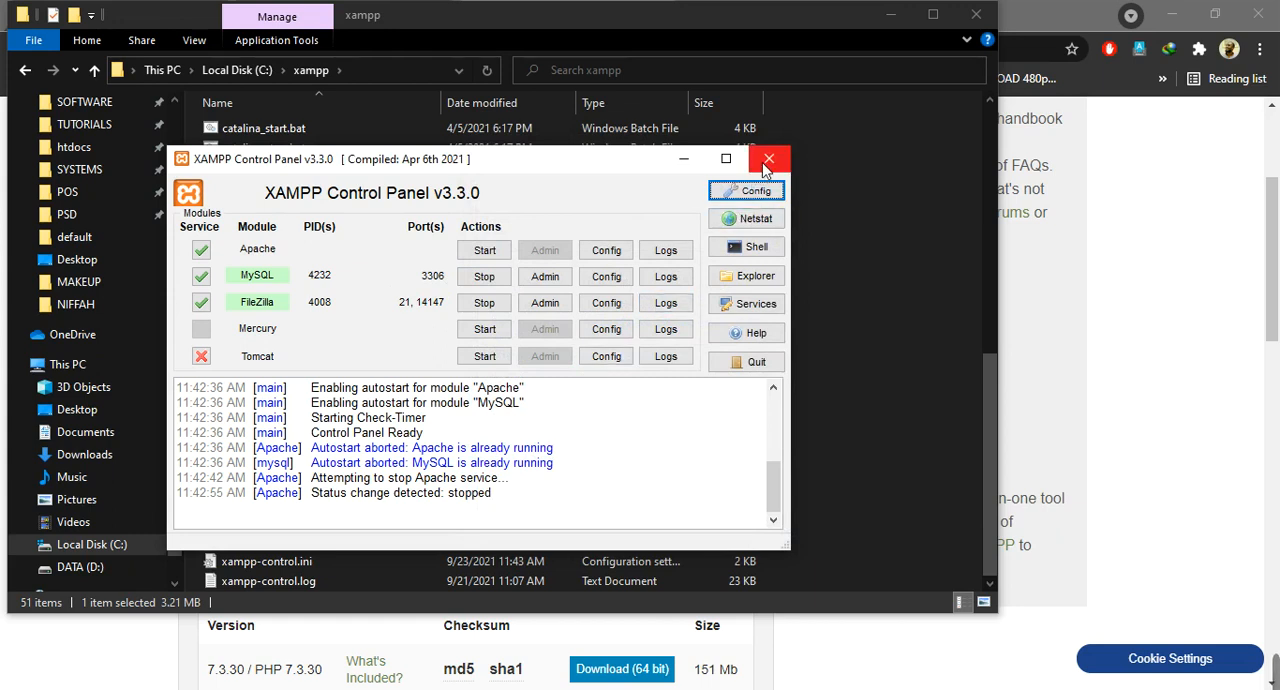
mouse_move(768, 166)
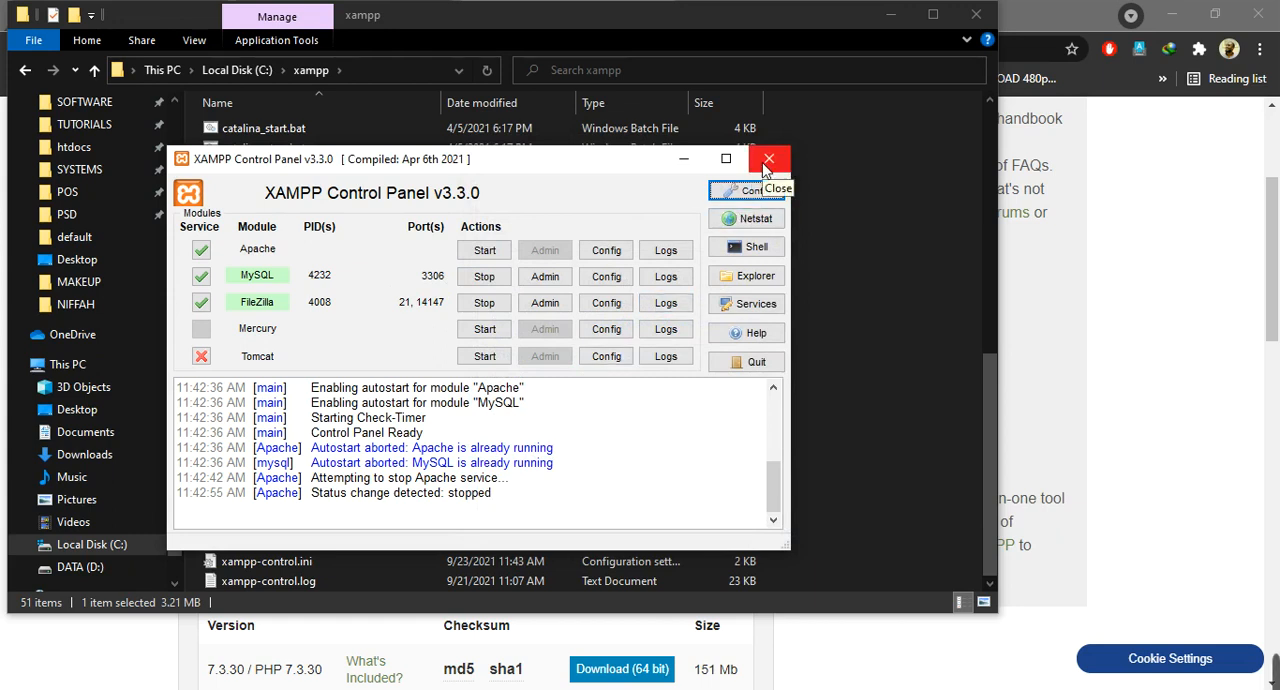